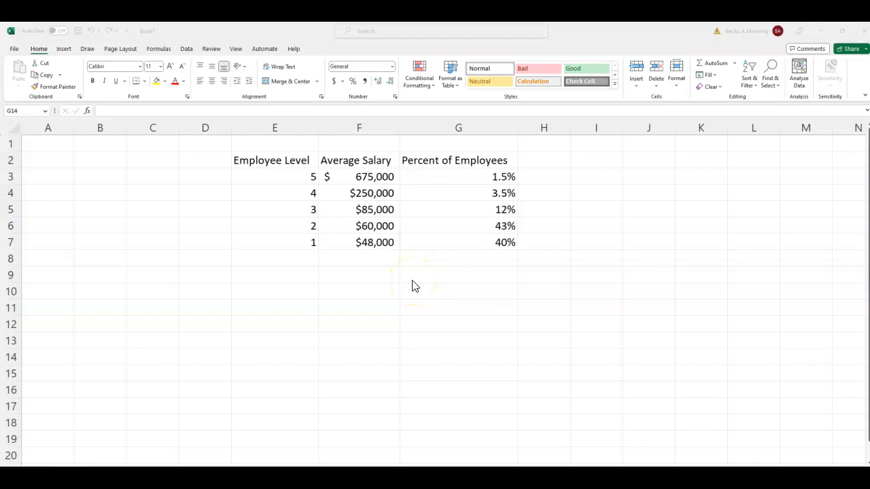
mouse_move(306, 197)
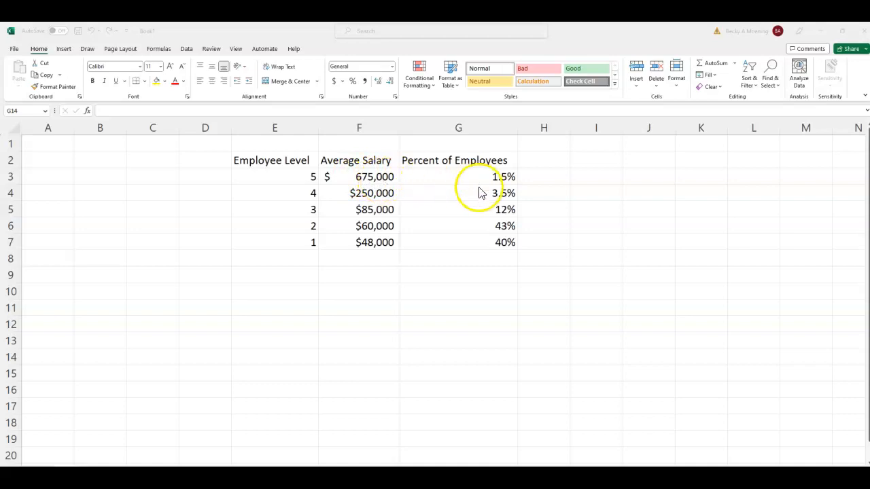
mouse_move(427, 196)
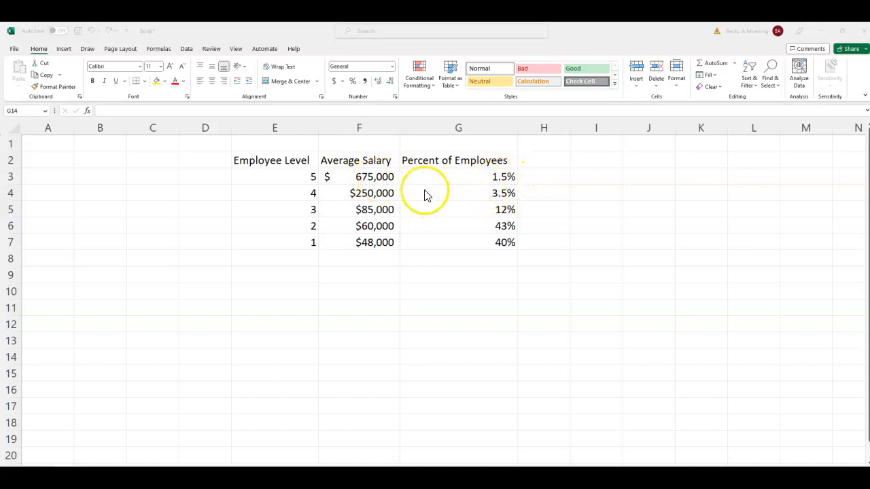
mouse_move(351, 178)
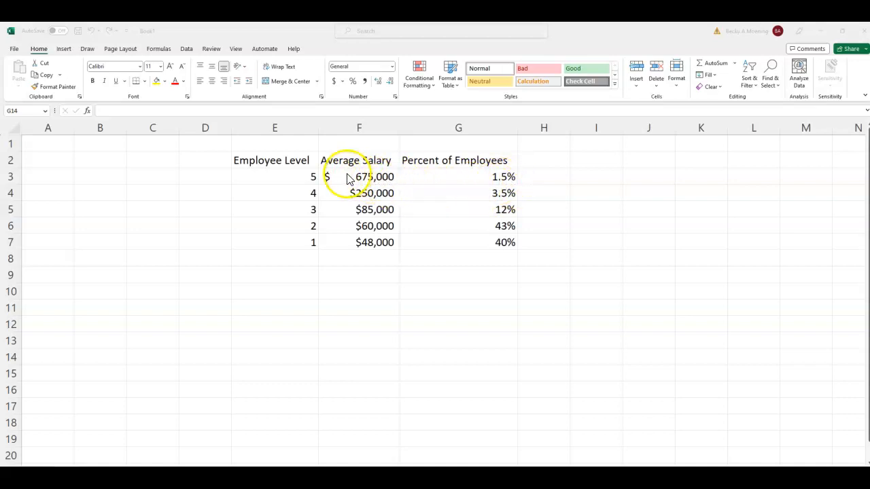
Label an Average row and compute =AVERAGE(F3:F7) of the five salaries, giving $223,600
left_click_drag(359, 177, 359, 242)
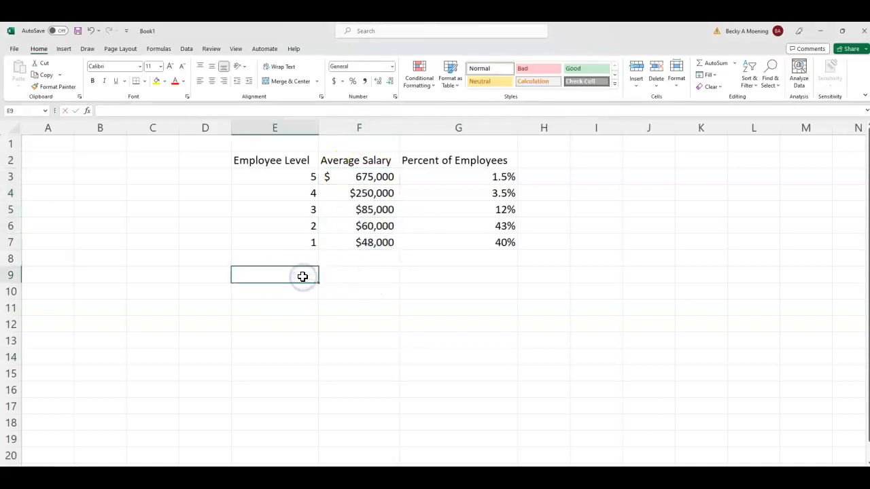
type("Average")
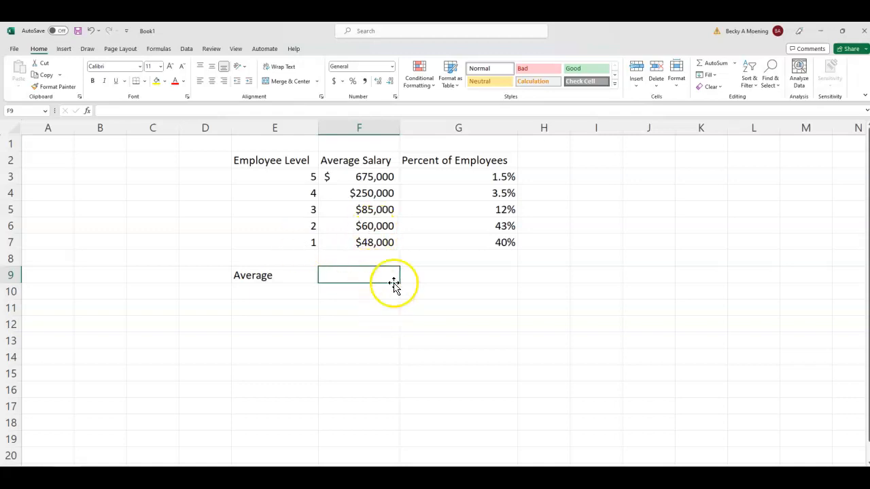
type("=")
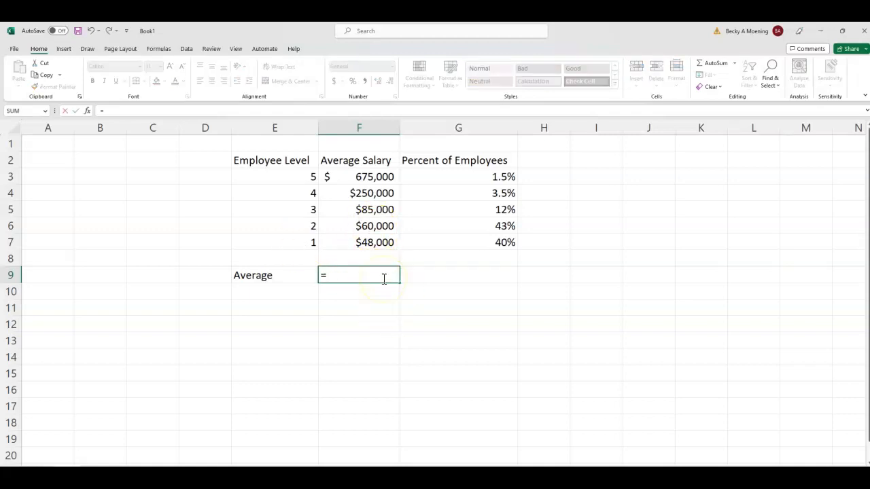
type("average(")
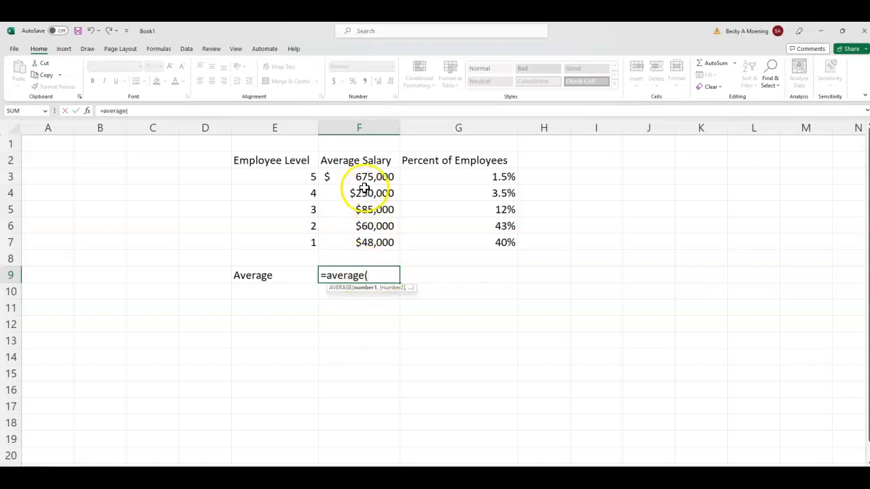
left_click_drag(358, 177, 359, 242)
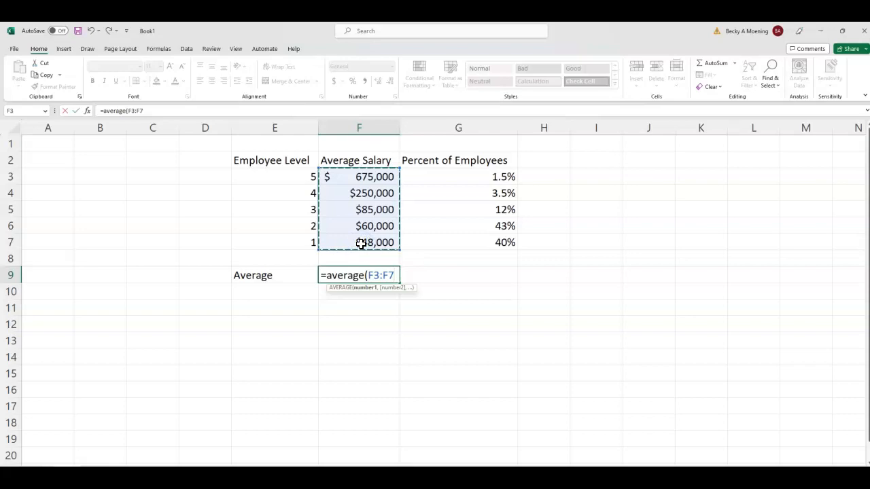
key("Return")
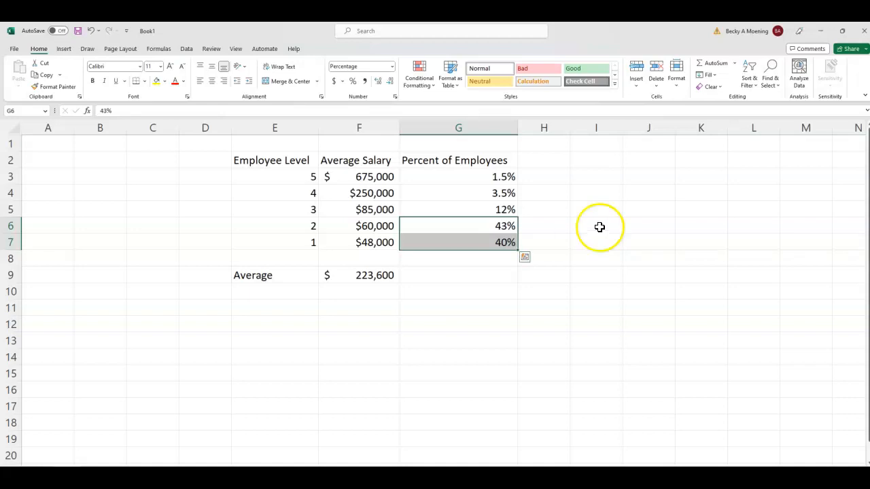
Sum the five percent-of-employees values G3:G7 below the column, showing 100.0%
left_click(544, 160)
type("=")
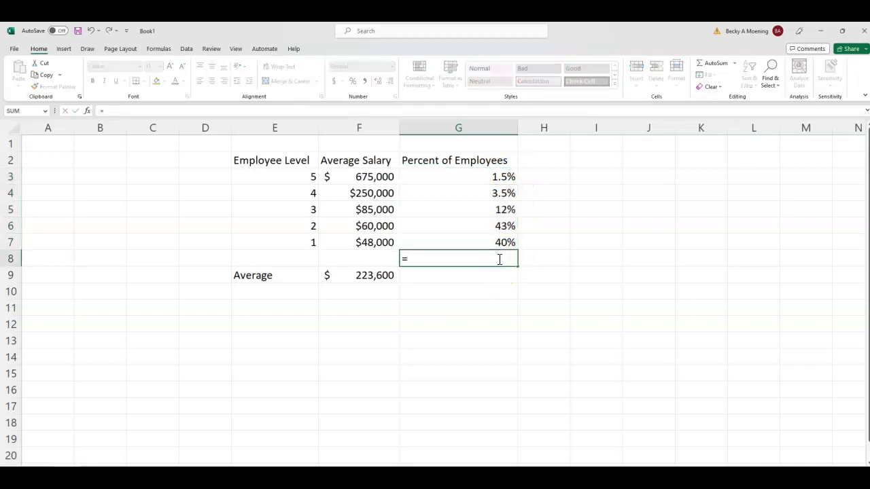
type("sum(")
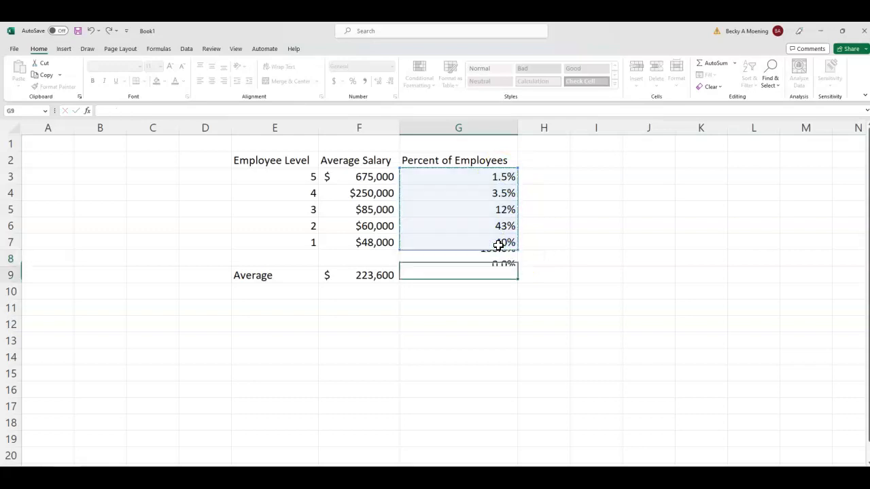
left_click(458, 274)
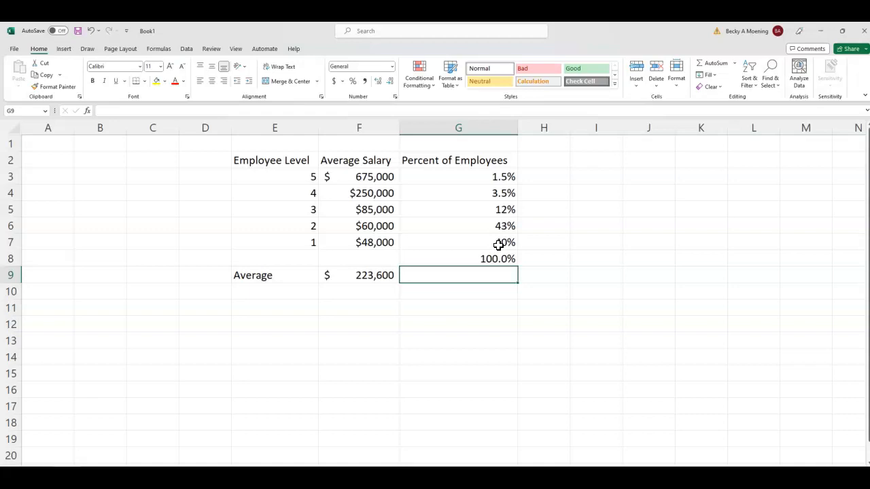
left_click(543, 177)
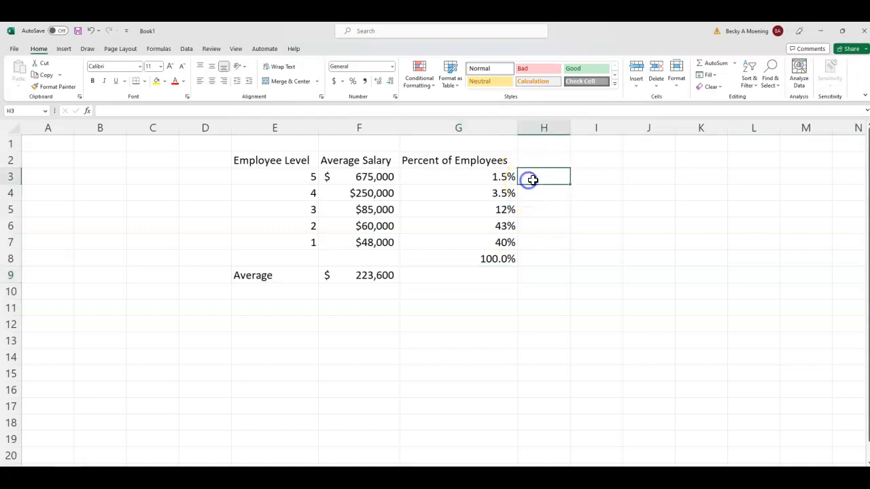
Head a quality points column and compute =F3*G3 for level 5, giving $10,125.0
left_click(544, 160)
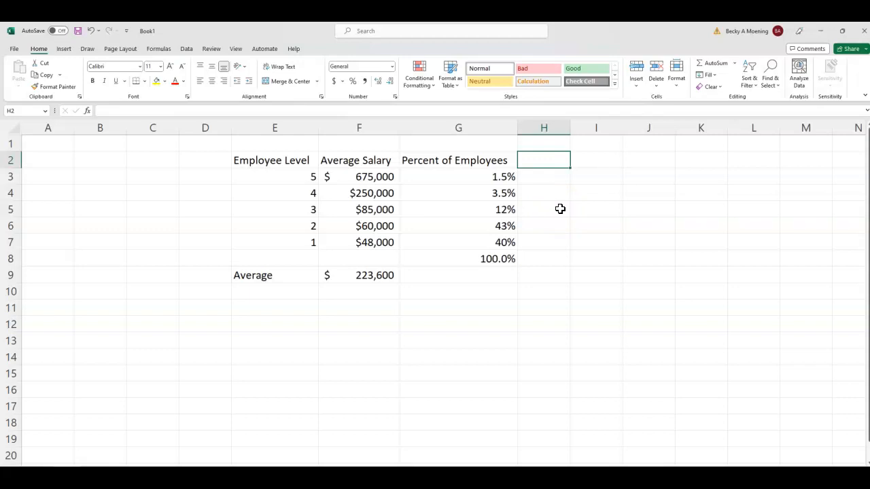
type("quality points")
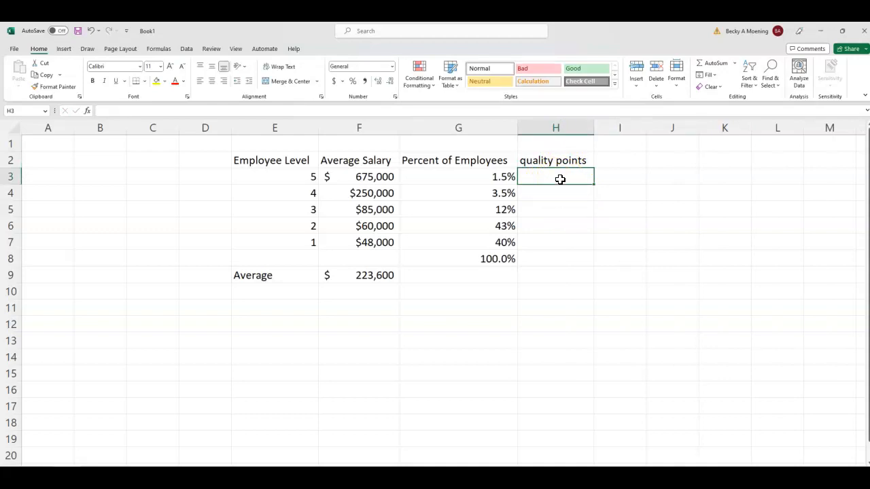
left_click(359, 177)
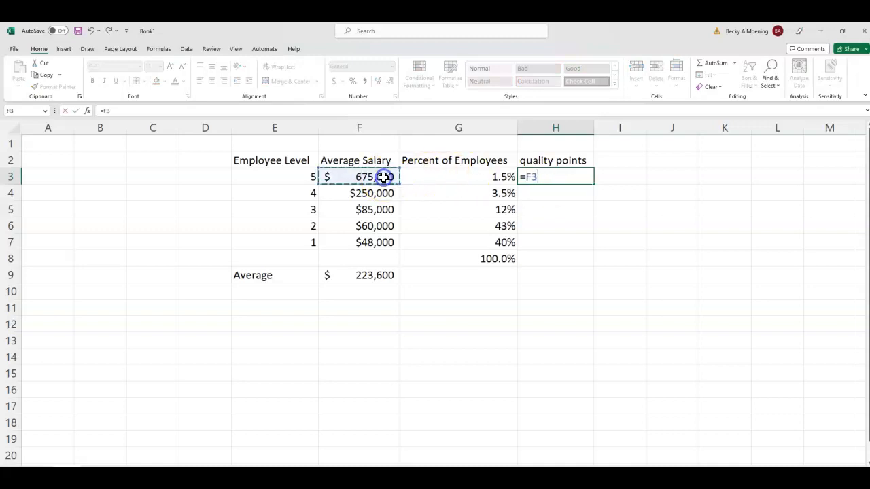
type("*")
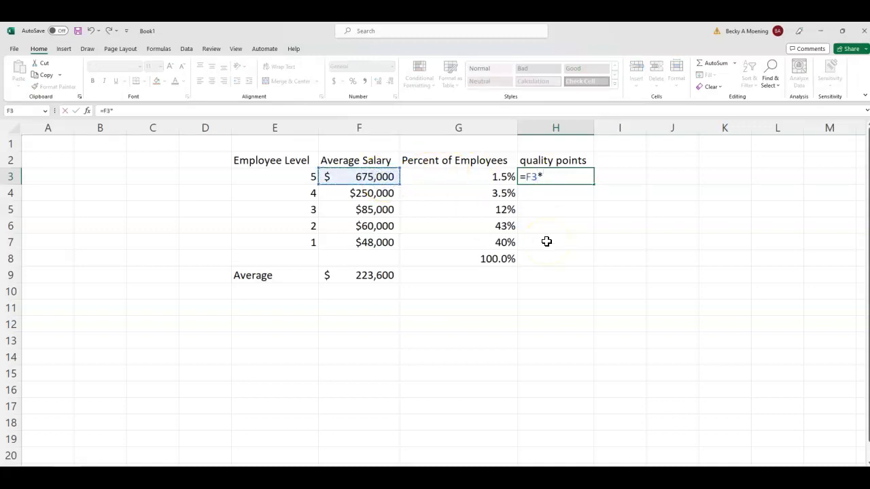
left_click(458, 177)
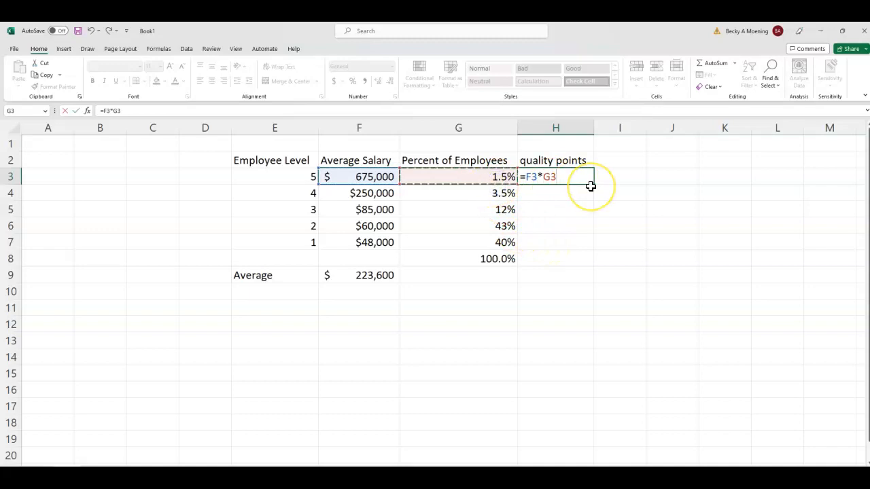
key("Return")
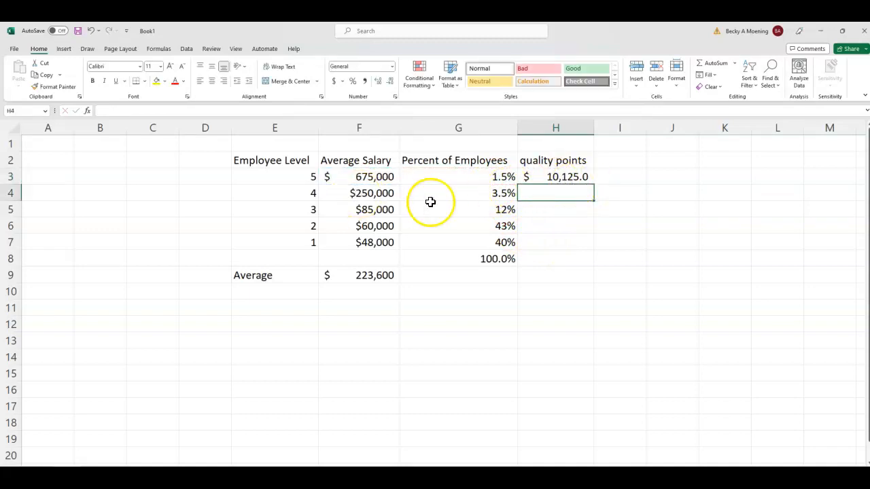
left_click(555, 177)
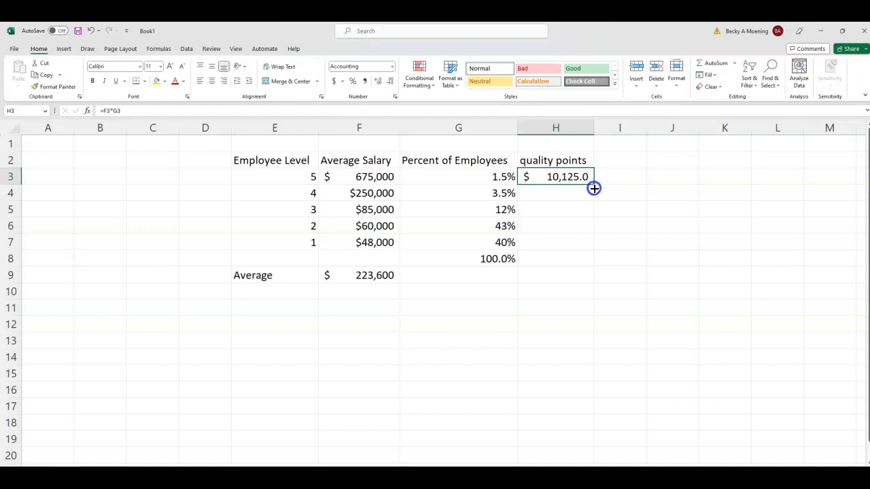
Fill the salary-times-percent formula down to level 1 and fix the level 4 entry ($8,750.0)
left_click_drag(593, 188, 570, 242)
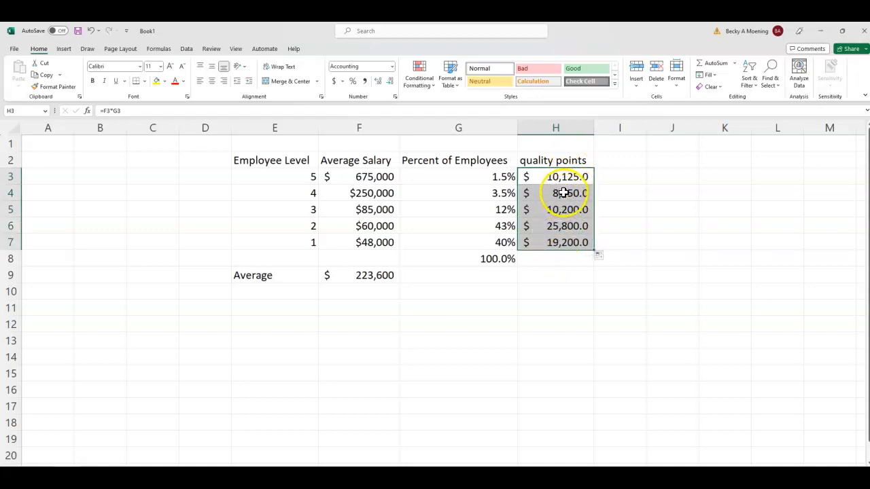
left_click(554, 193)
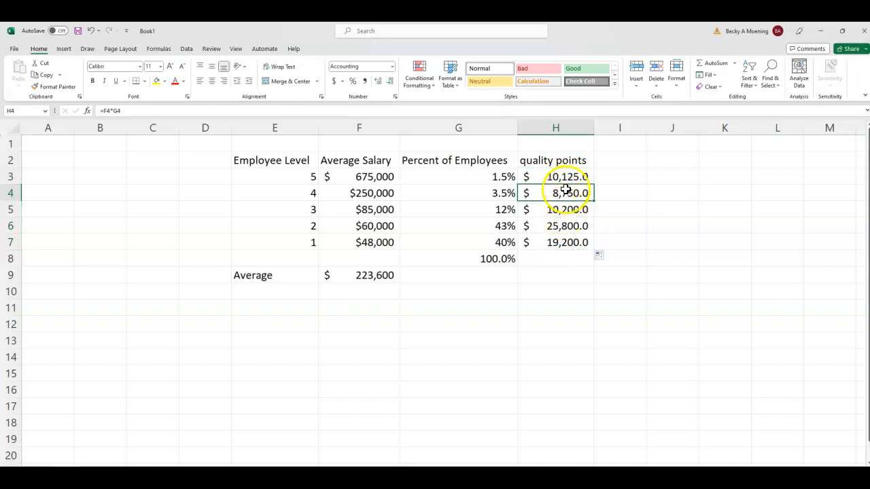
double_click(555, 193)
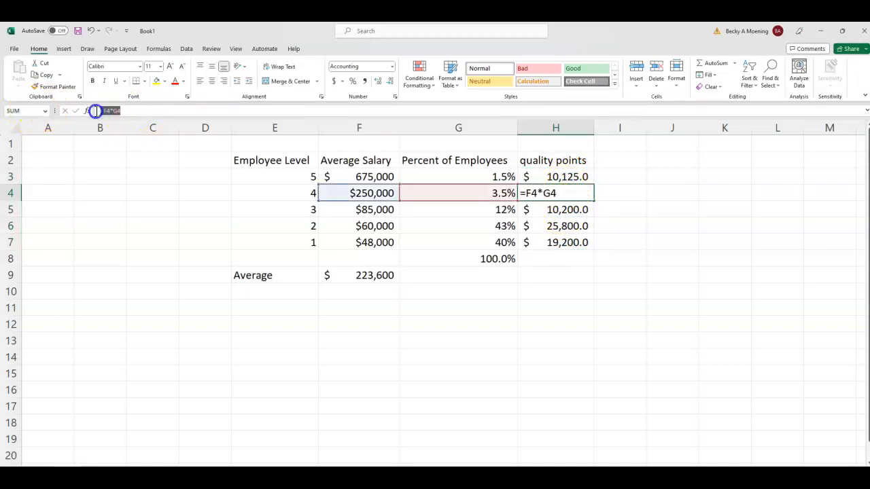
left_click(567, 209)
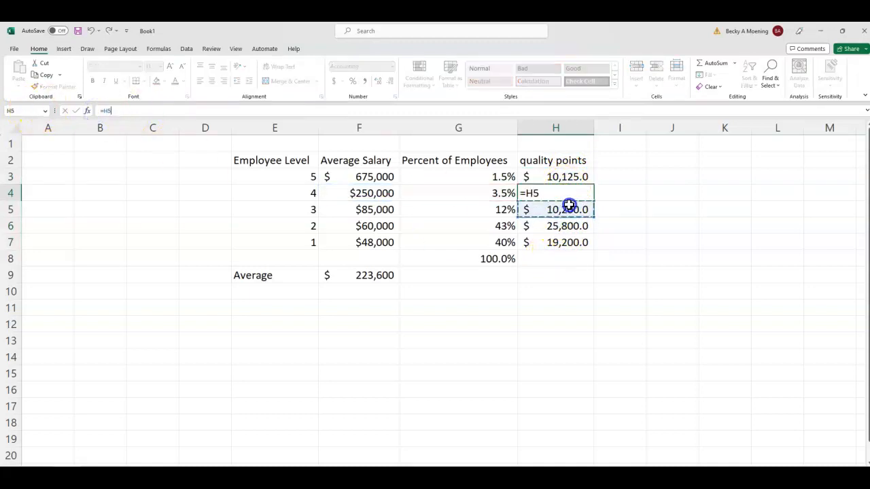
left_click(554, 340)
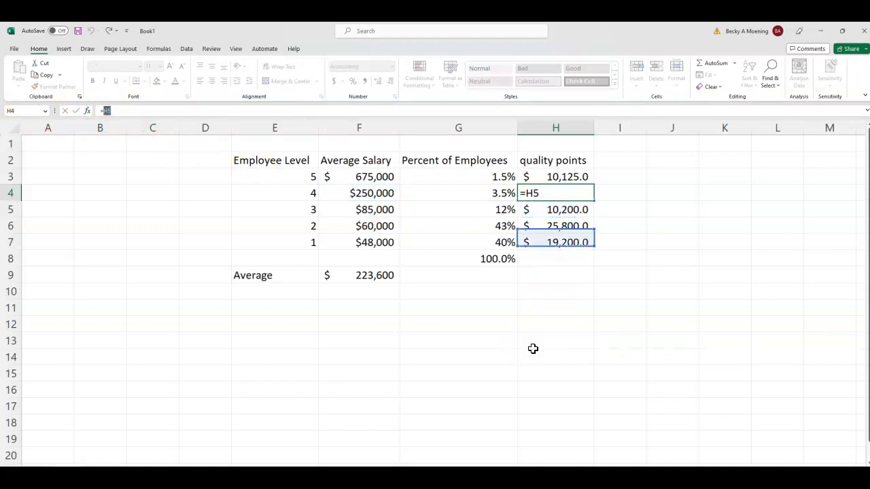
left_click(555, 339)
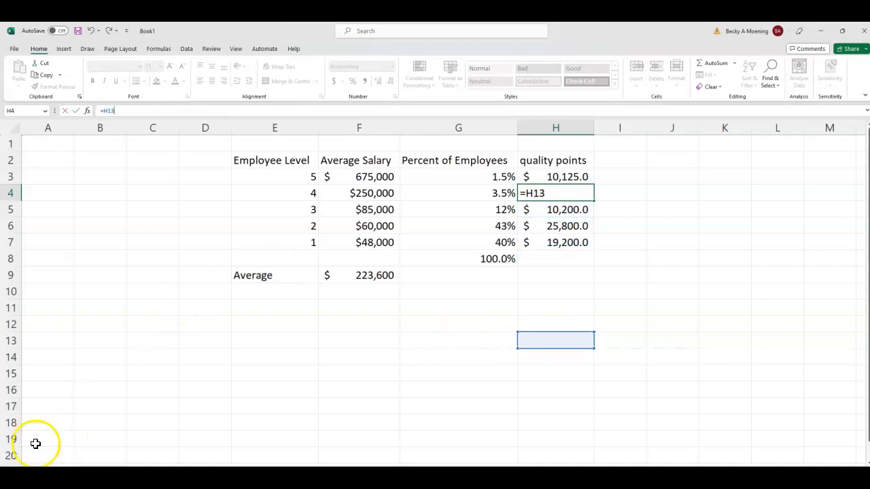
left_click(556, 176)
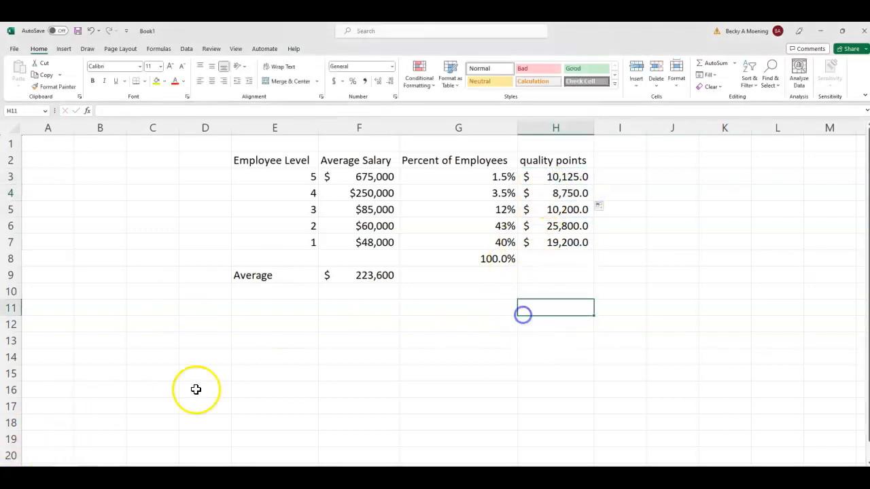
mouse_move(568, 185)
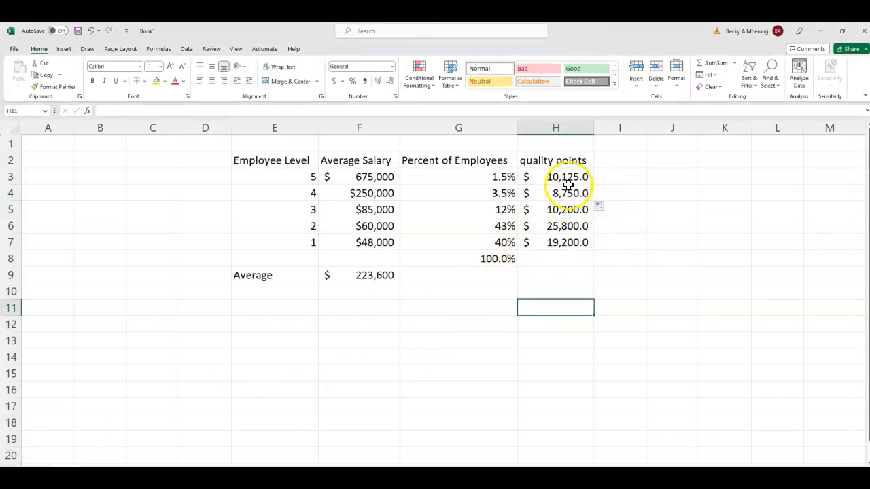
mouse_move(602, 284)
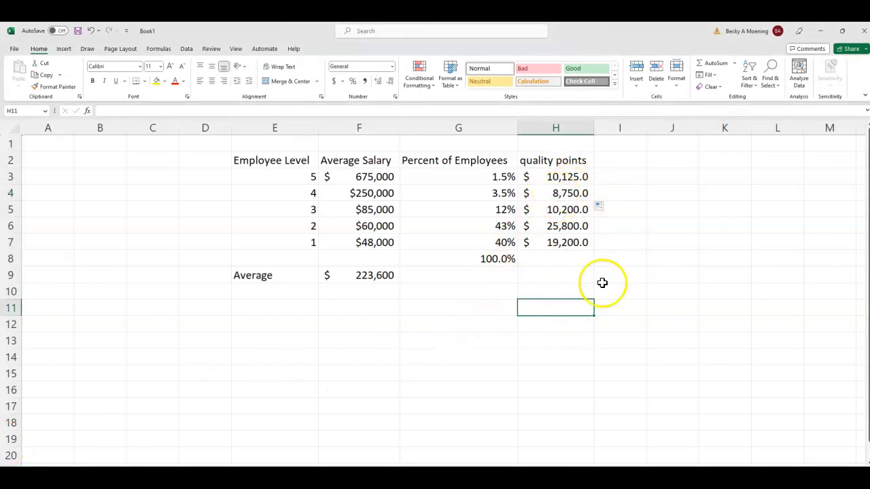
left_click_drag(554, 176, 554, 242)
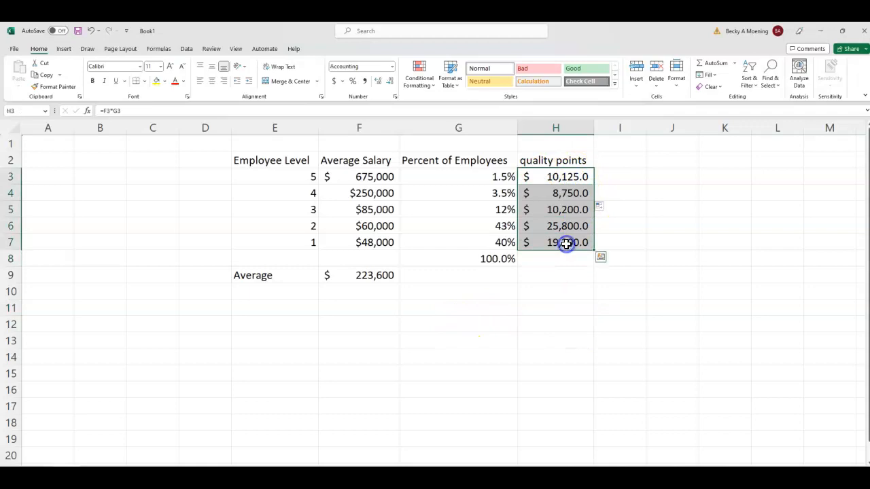
mouse_move(519, 304)
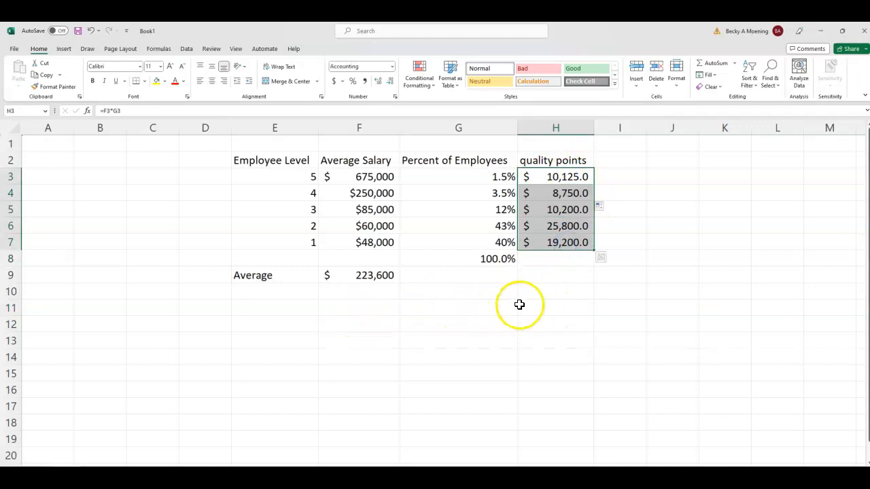
Label a weighted Average row and sum the quality points H3:H7, showing $74,075.0
type("weighted Average")
left_click(359, 308)
type("=")
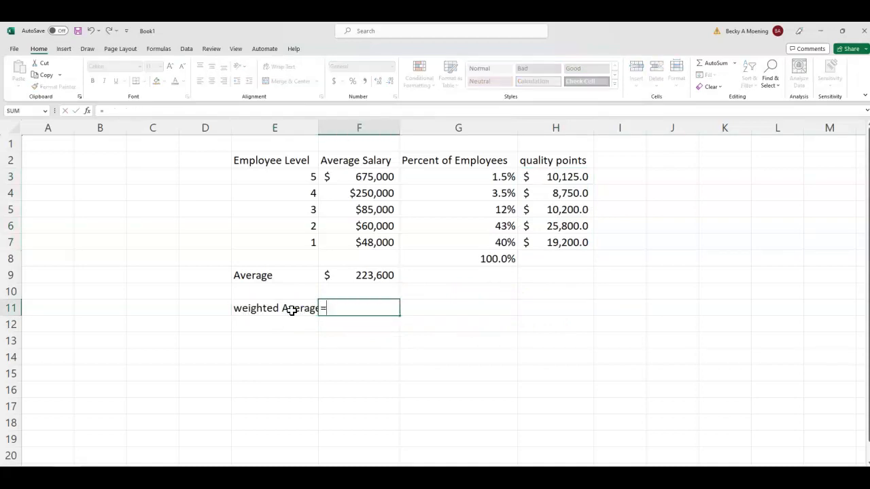
type("sum(")
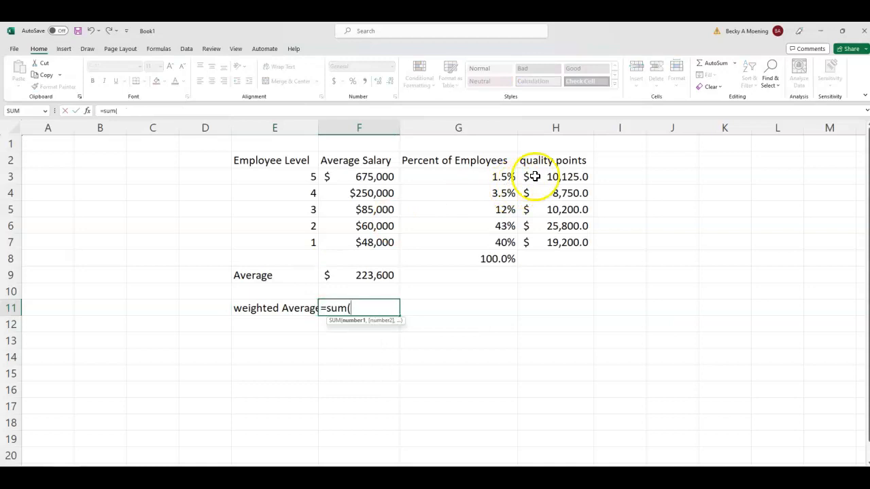
left_click_drag(556, 176, 555, 242)
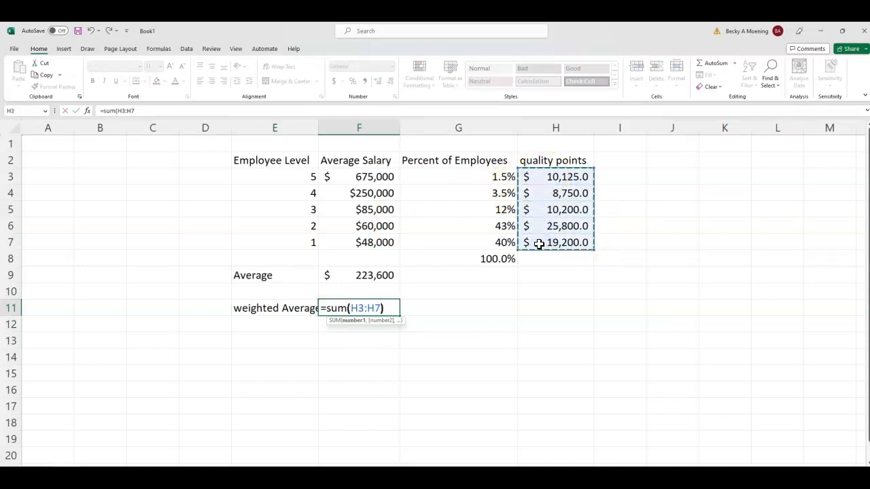
key("Return")
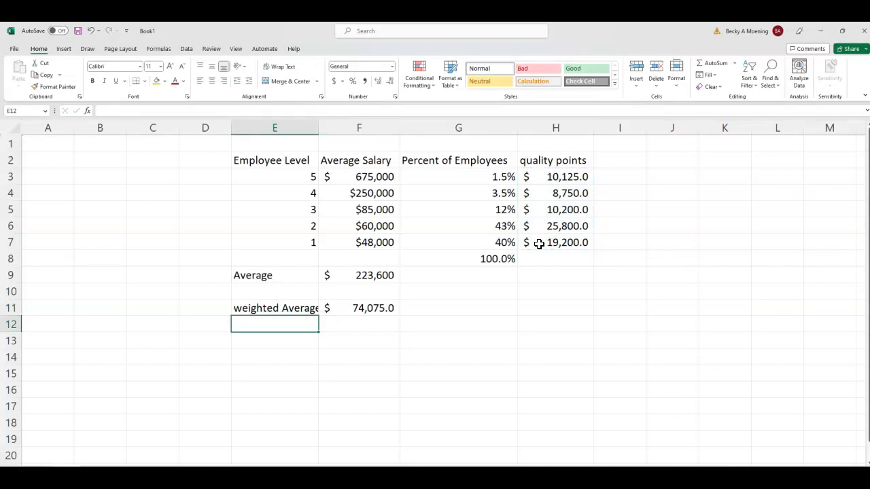
mouse_move(352, 232)
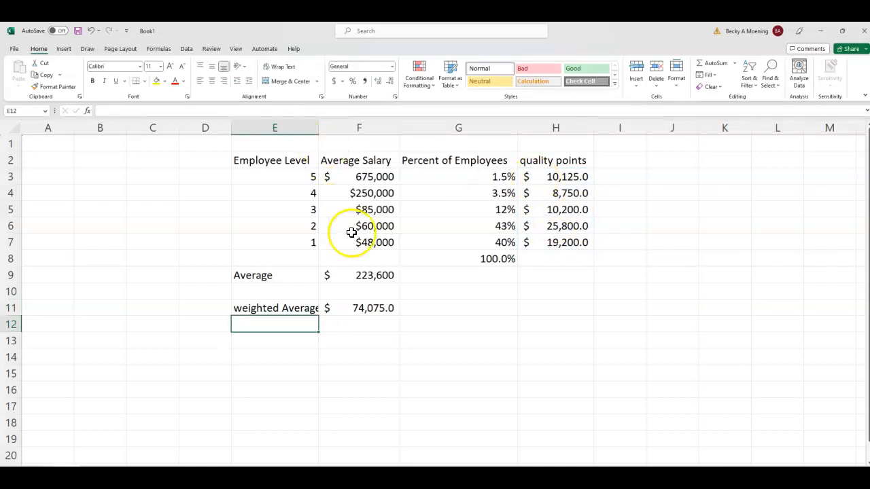
left_click(359, 226)
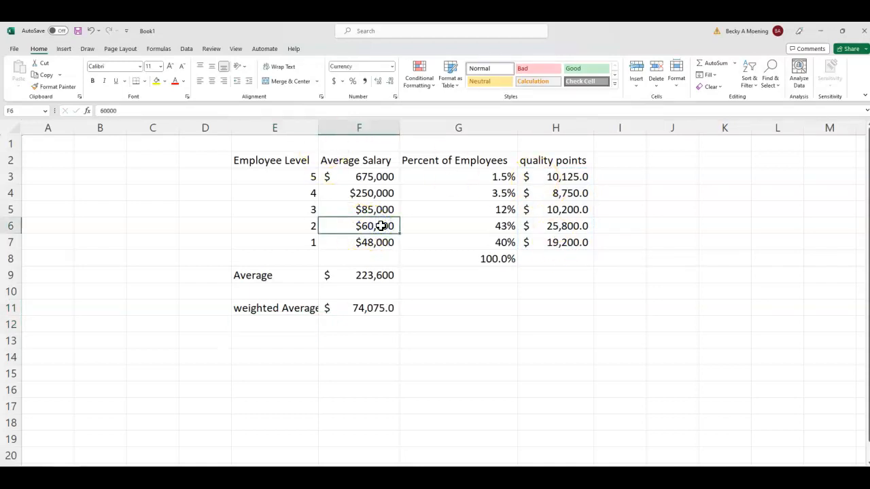
left_click(458, 225)
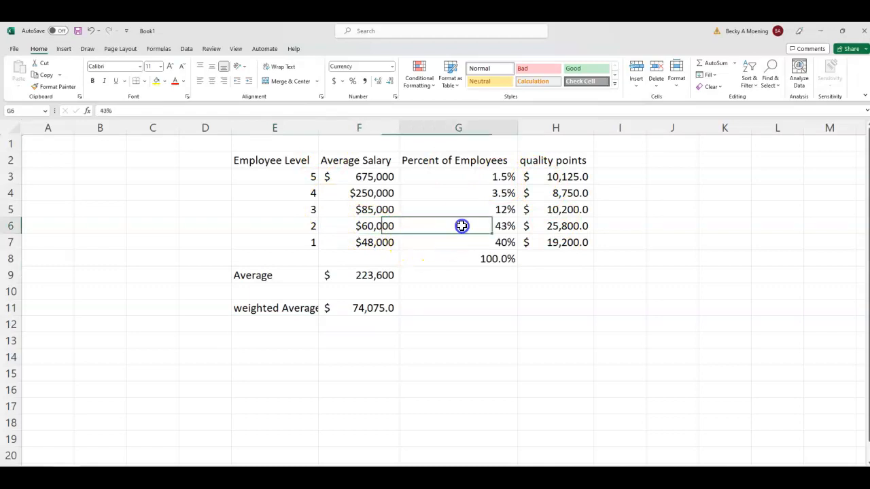
left_click_drag(458, 226, 457, 242)
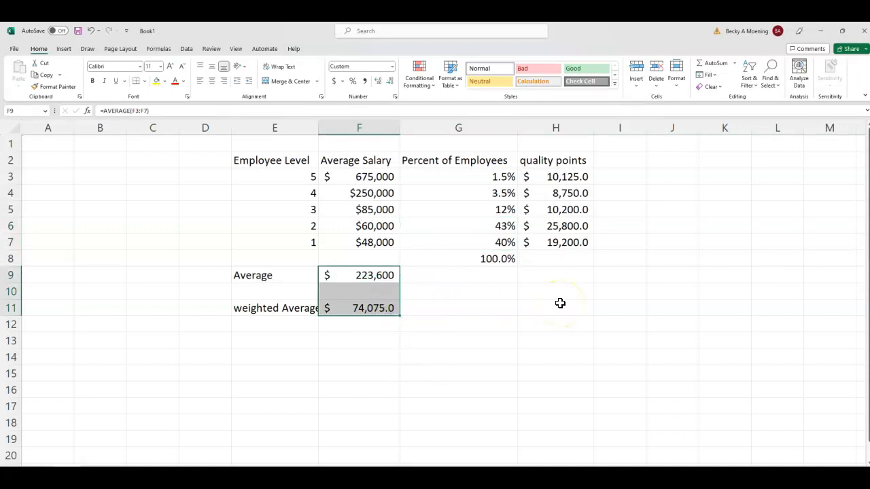
mouse_move(421, 317)
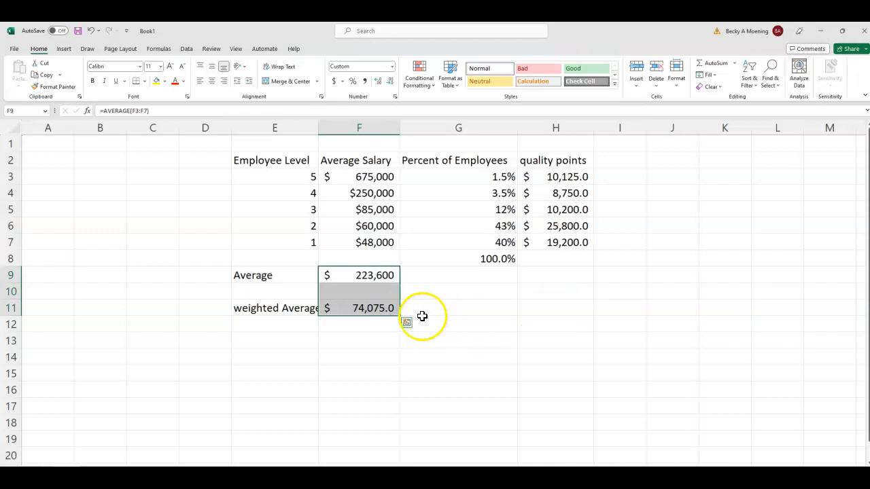
Start =( F3*G3 + F4*G4 in the cell below the weighted average, reaching level 4
left_click(359, 324)
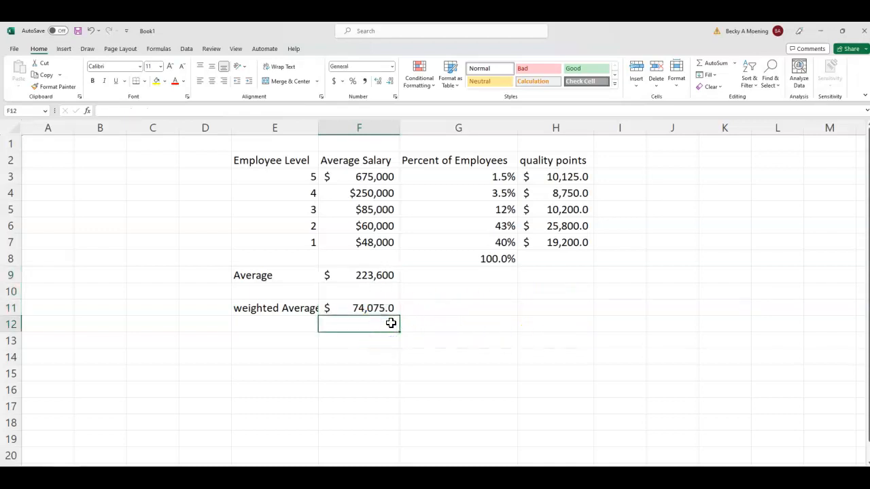
type("=(F3*")
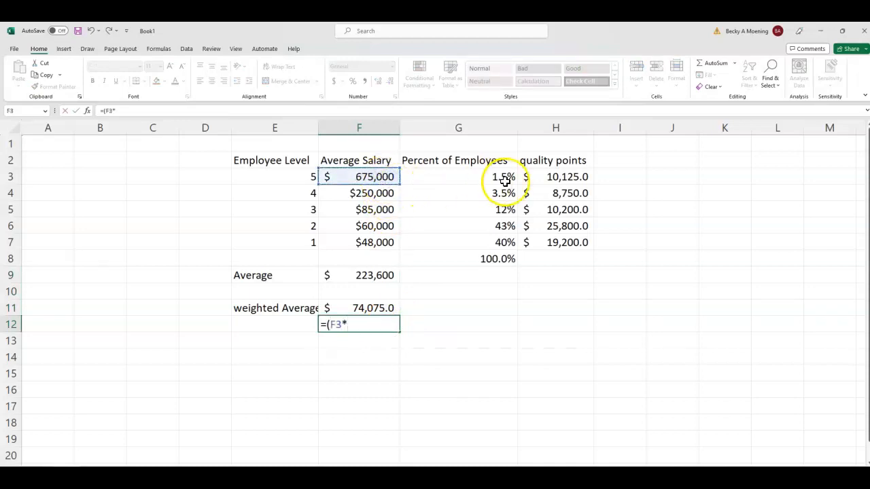
left_click(458, 176)
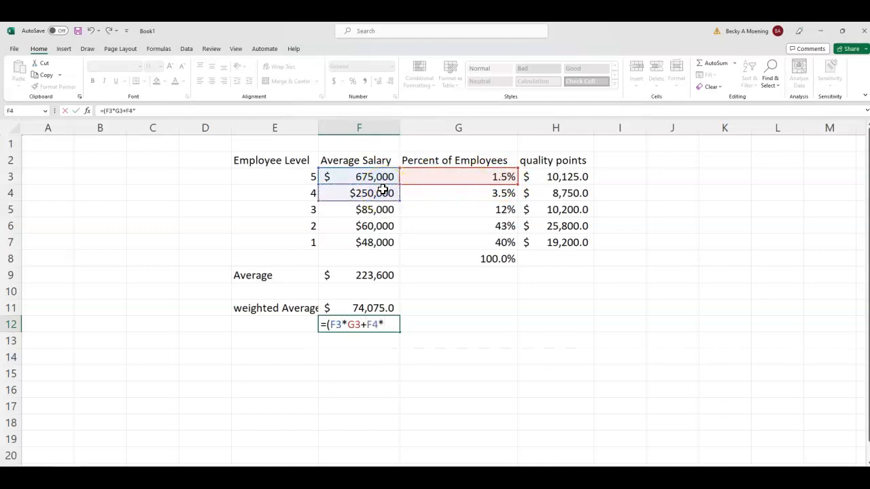
left_click(459, 193)
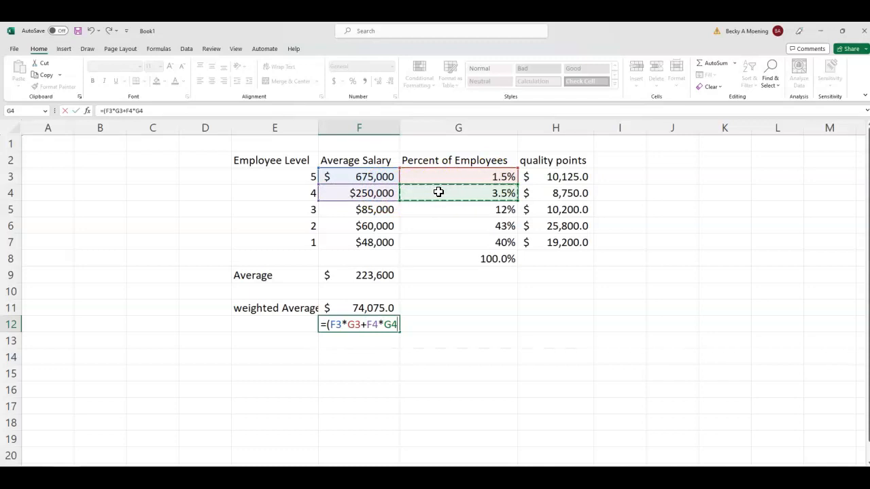
mouse_move(458, 298)
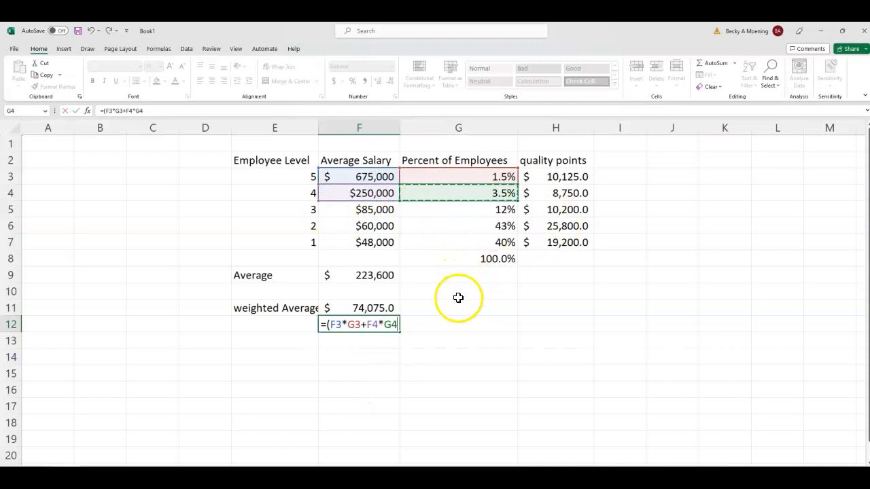
mouse_move(535, 280)
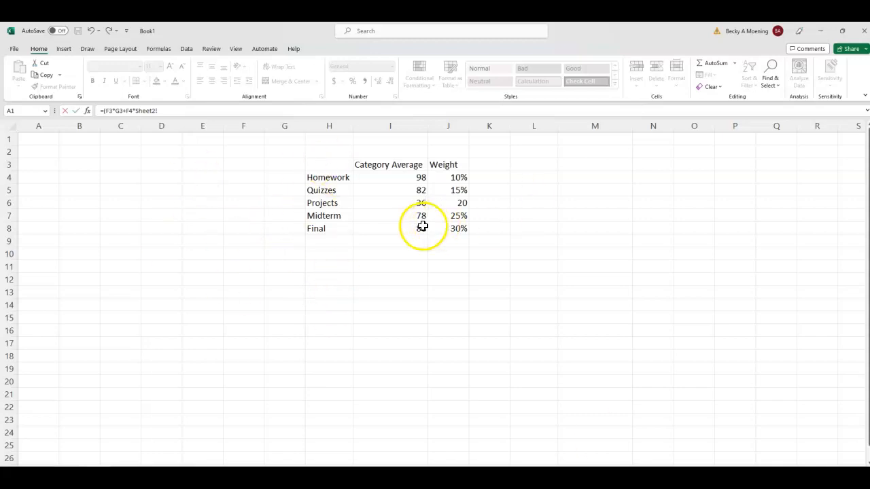
mouse_move(334, 179)
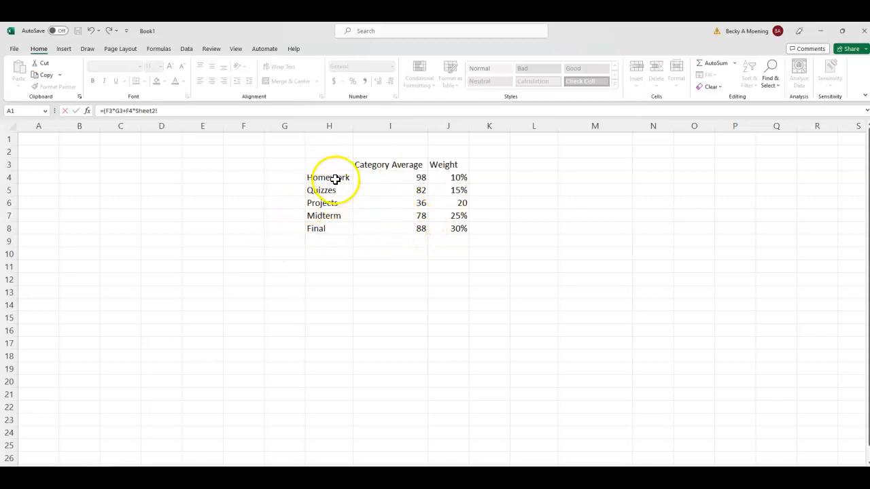
Go to the grades sheet's category averages, dismiss the missing-parenthesis error and cancel the broken formula
left_click(329, 177)
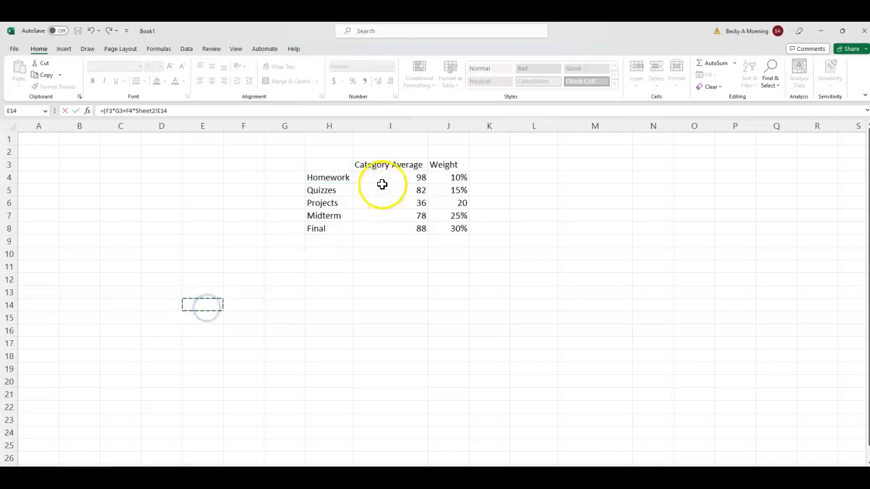
mouse_move(336, 228)
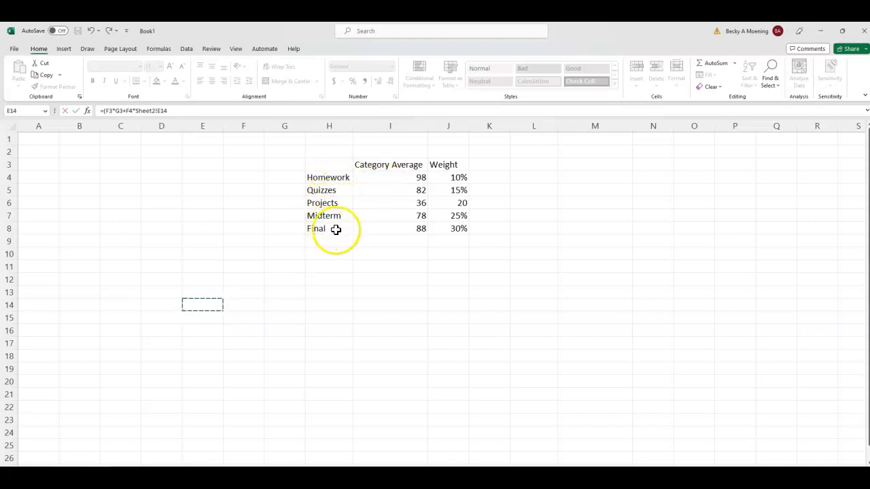
left_click(389, 164)
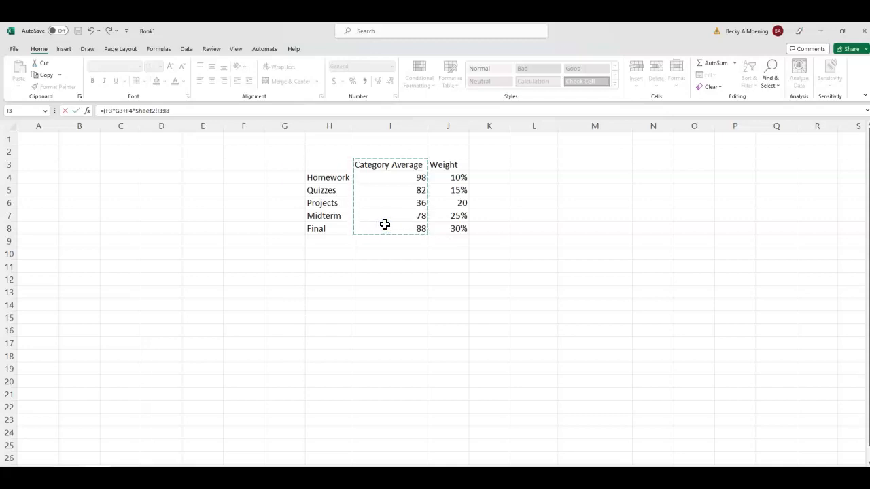
left_click(390, 176)
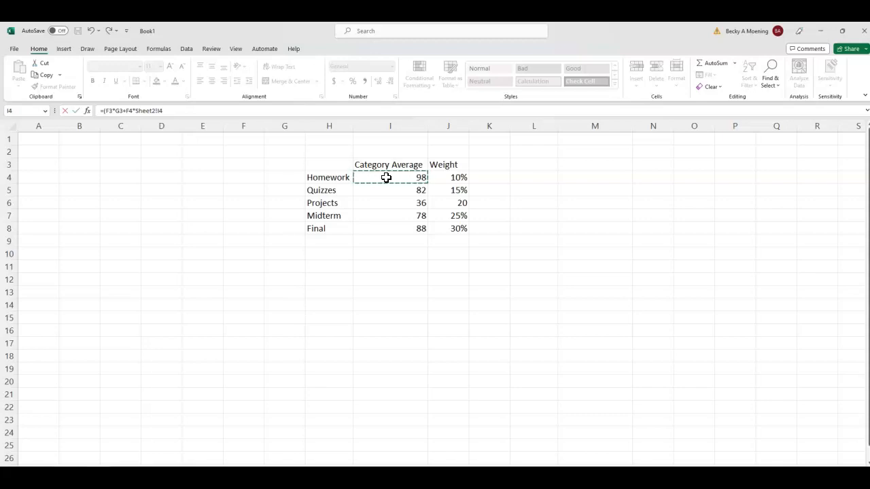
mouse_move(409, 217)
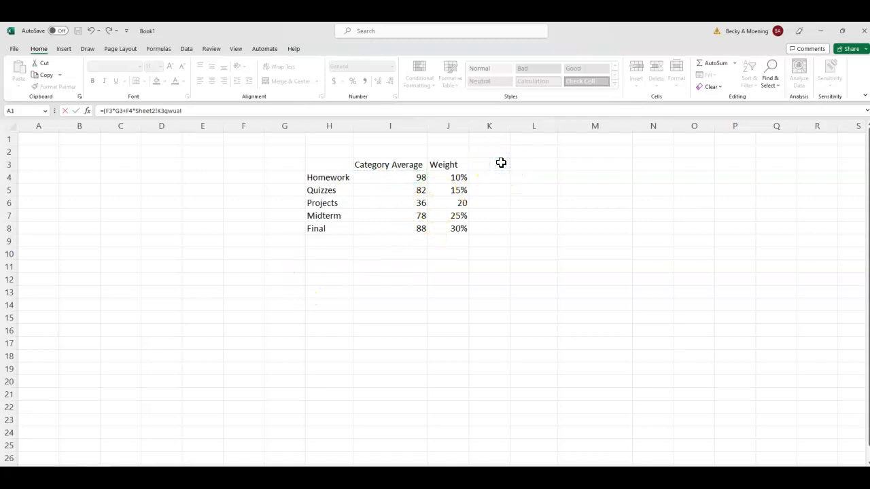
key("Return")
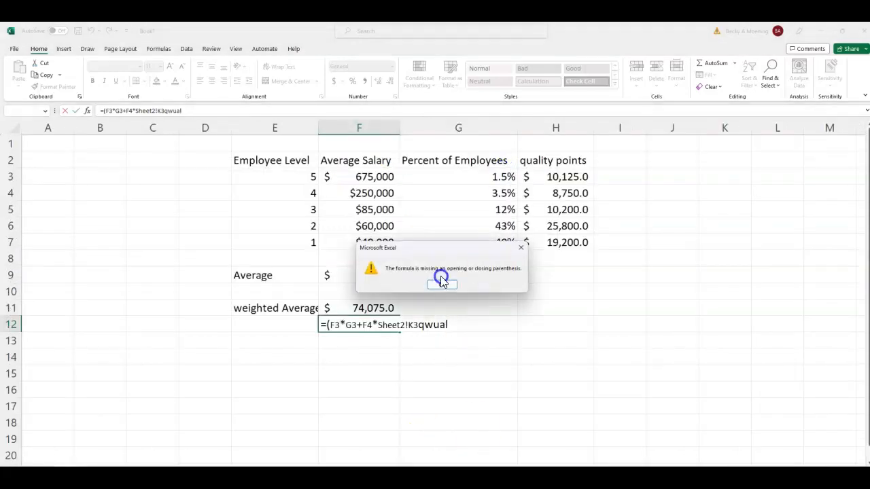
left_click(440, 283)
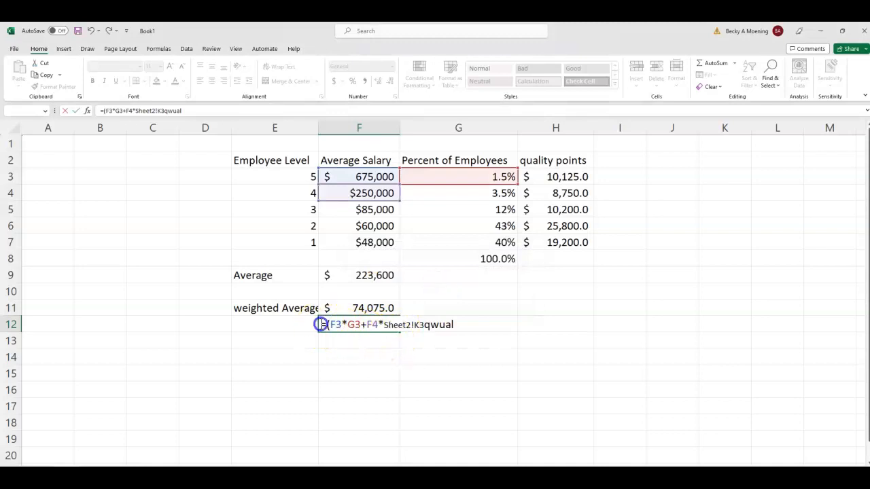
key("Escape")
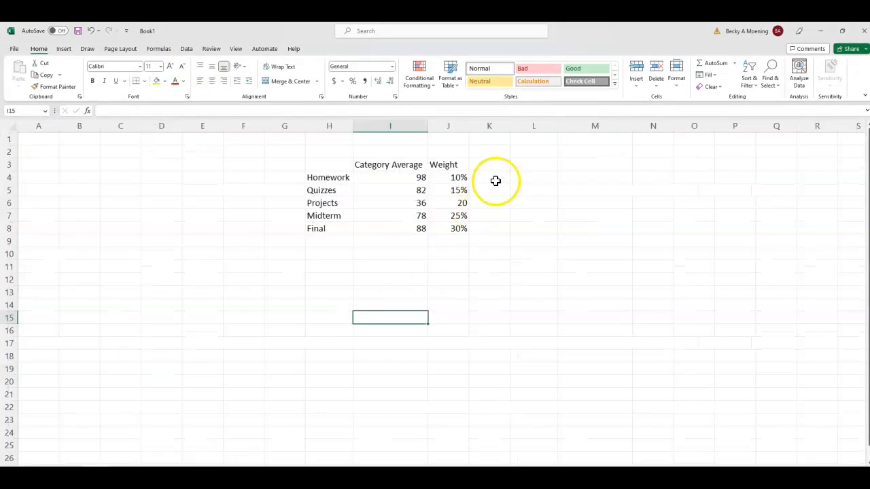
Head a quality points column and multiply the Homework average by its weight, filled for all five categories
type("quality points")
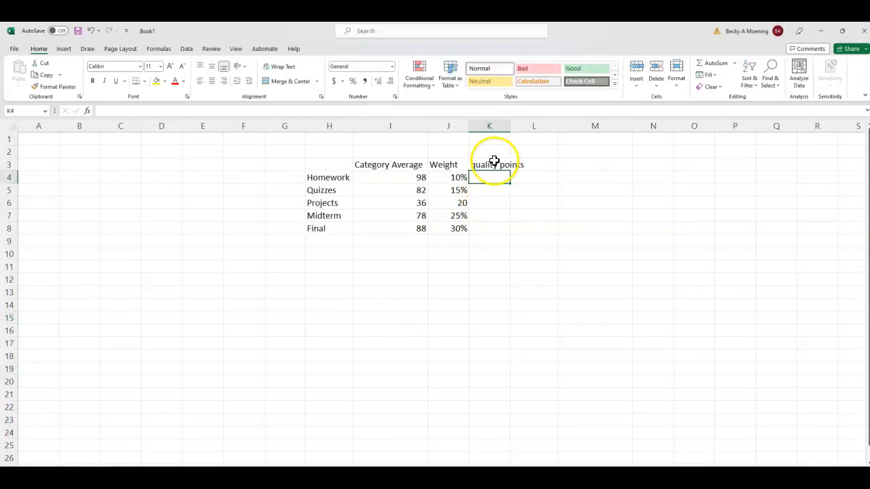
mouse_move(492, 293)
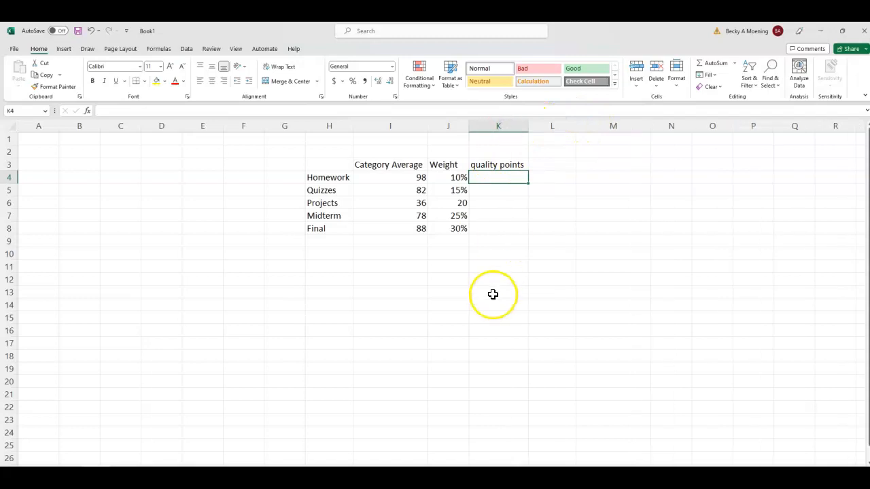
mouse_move(492, 294)
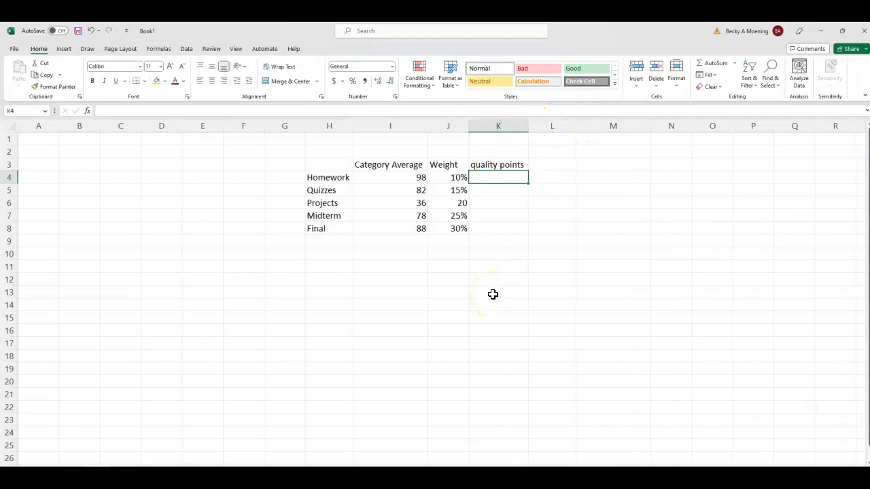
type("=I4")
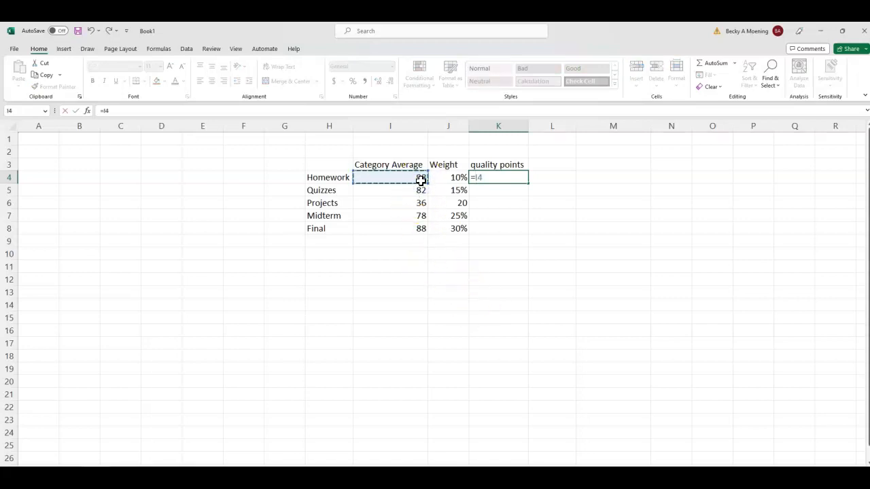
left_click(448, 176)
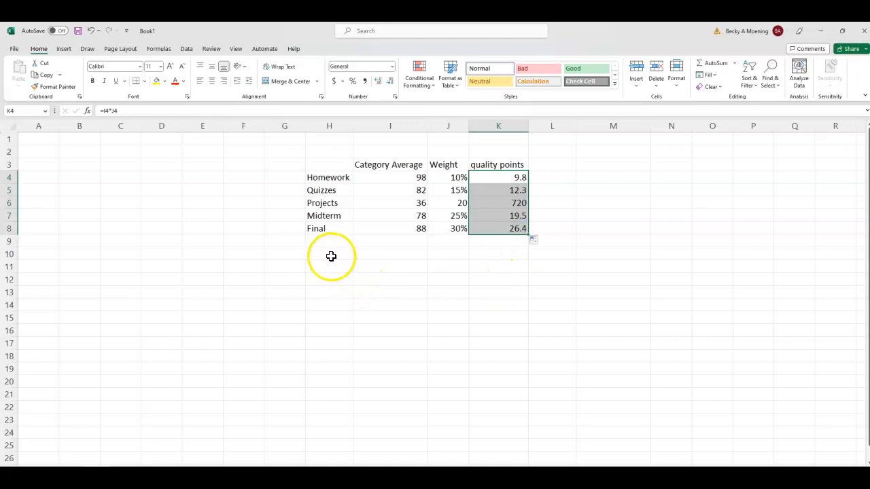
Label 'Average:' with =AVERAGE(I4:I8) showing 76.4, then begin the 'Weighted Av' label below
type("Average:")
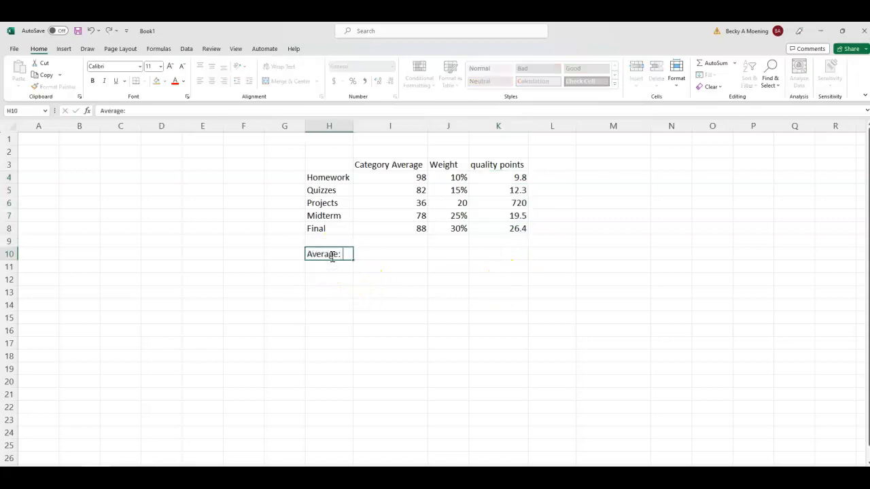
type("=a")
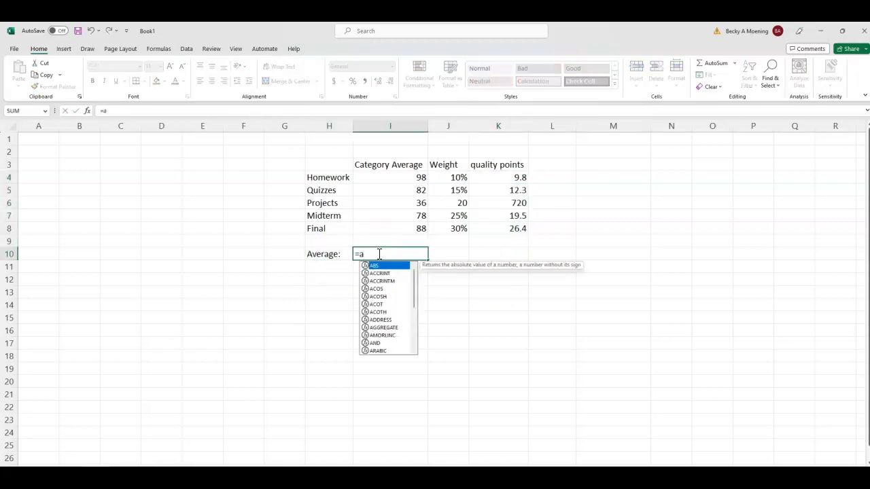
type("verage")
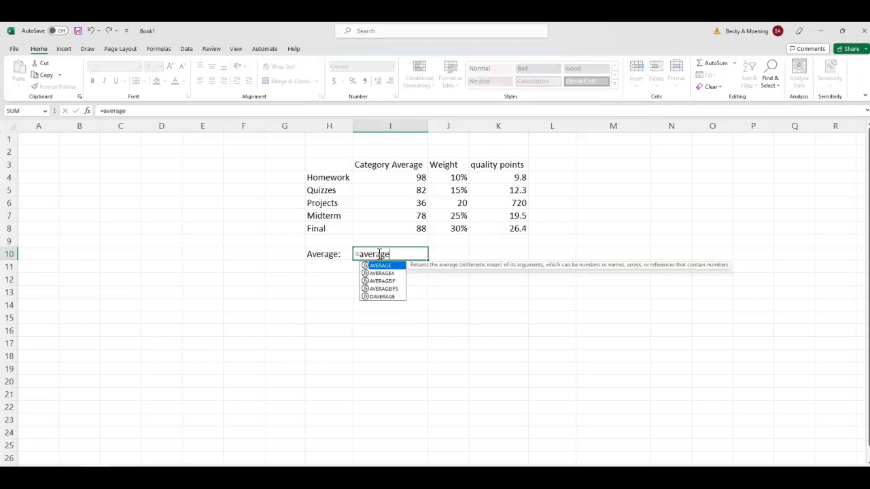
left_click_drag(389, 177, 389, 228)
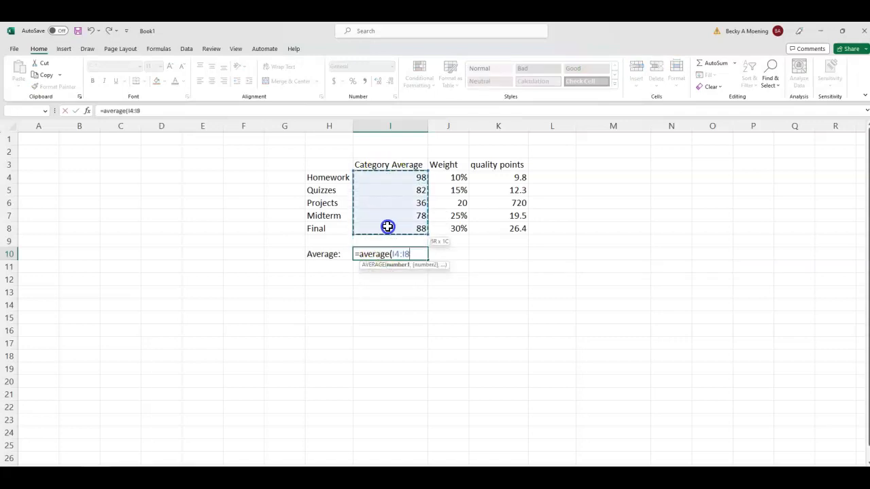
key("Return")
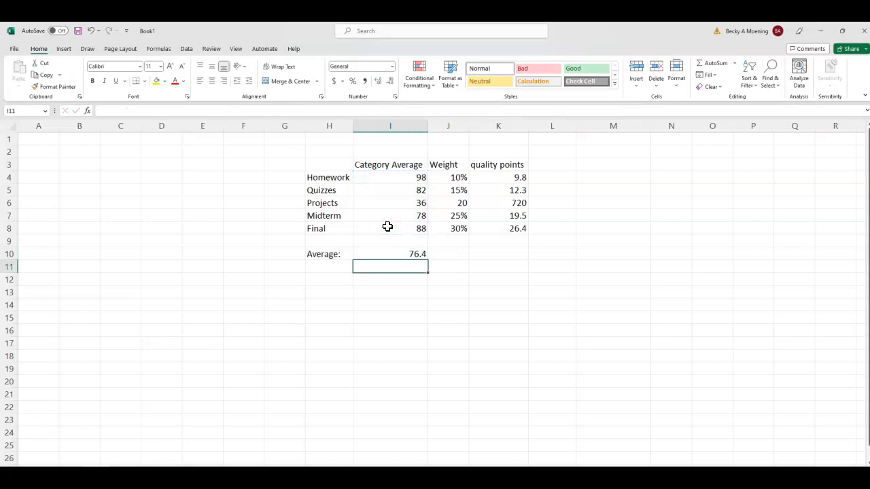
left_click(335, 277)
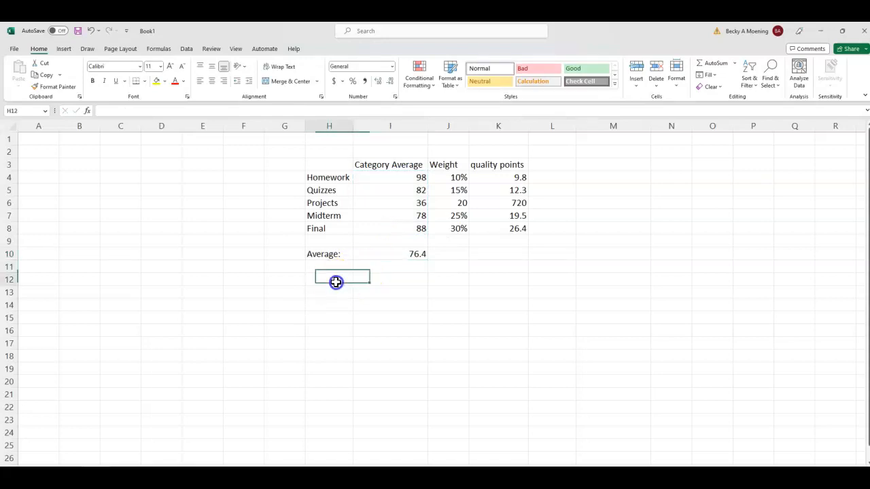
type("Weighted Av")
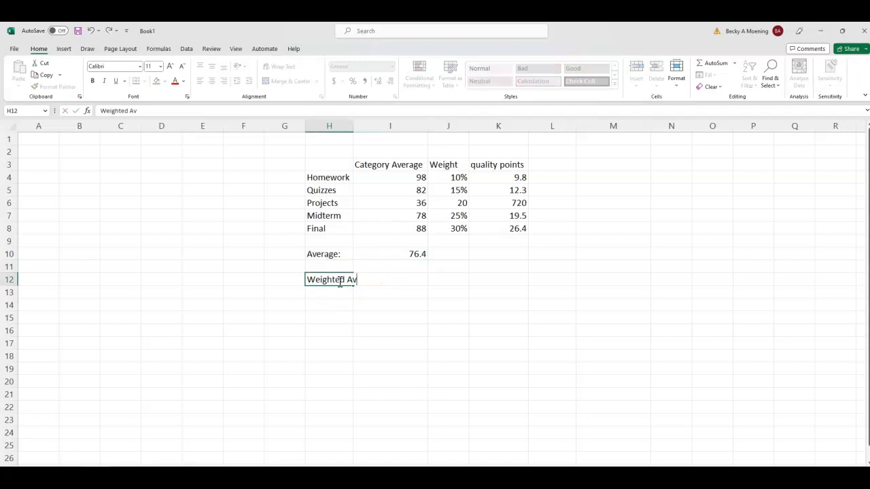
Finish the 'Weighted Average:' label and clear the incorrect 720 Projects quality points value
type("erage:")
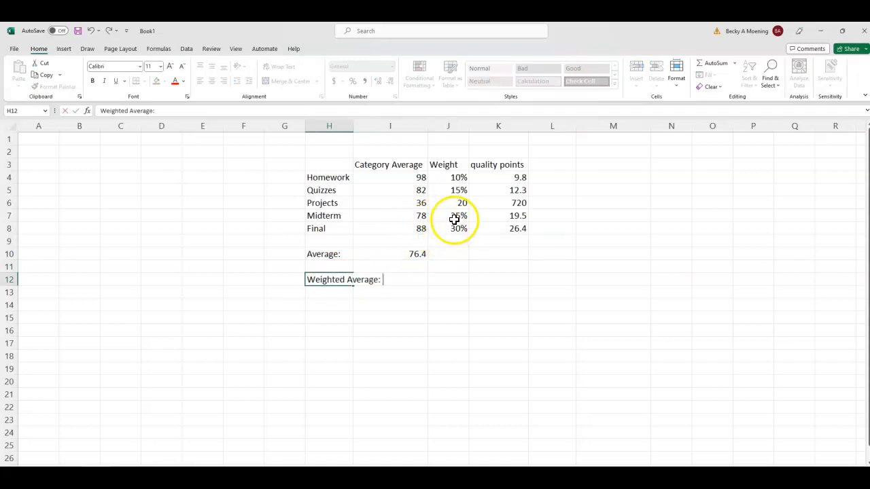
left_click(497, 202)
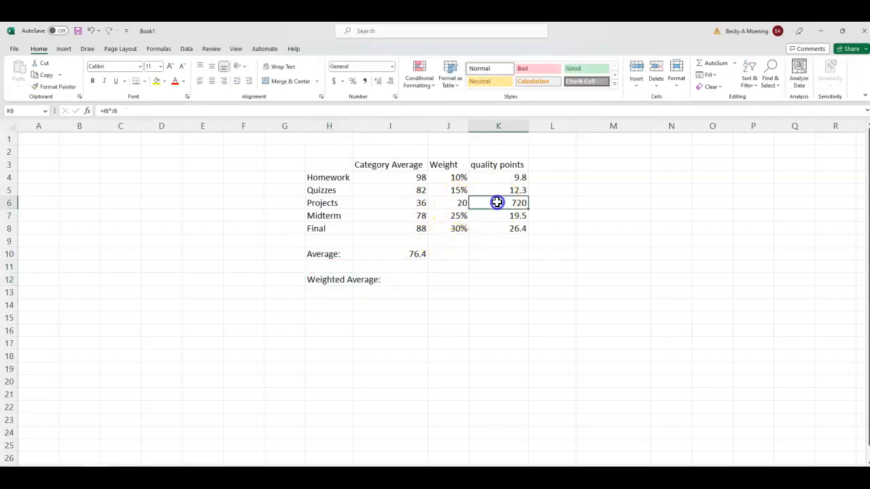
left_click(448, 203)
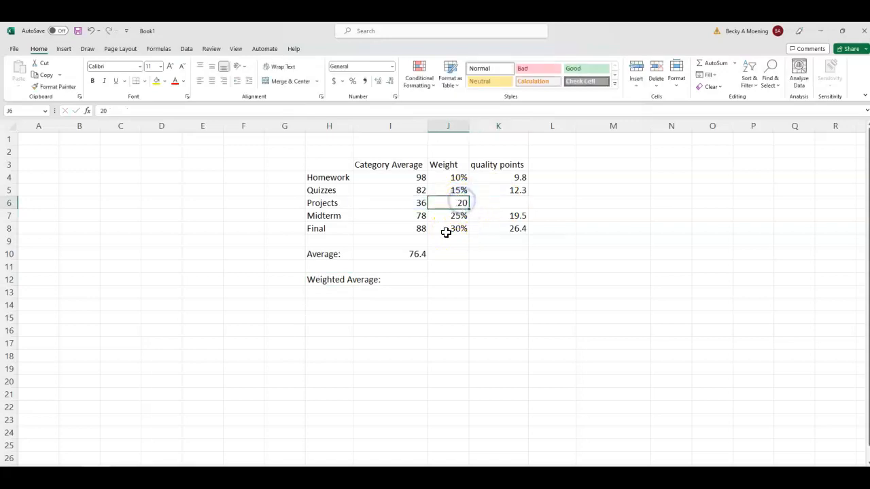
mouse_move(457, 177)
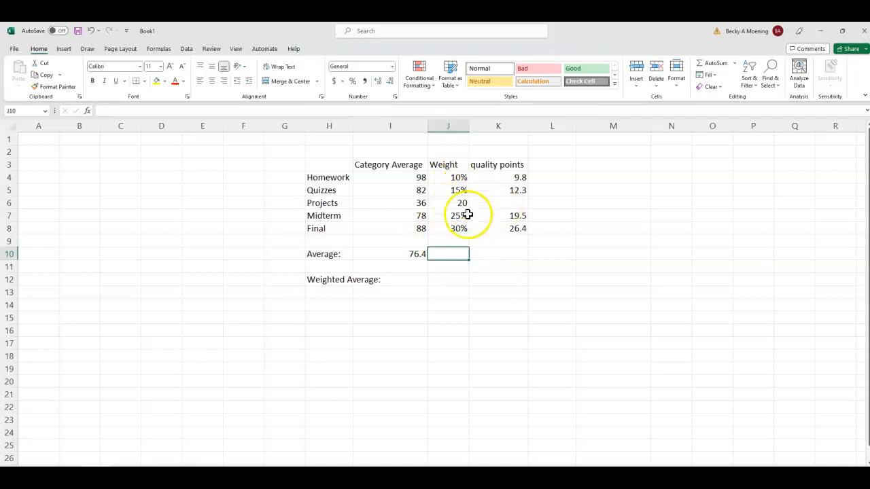
mouse_move(479, 206)
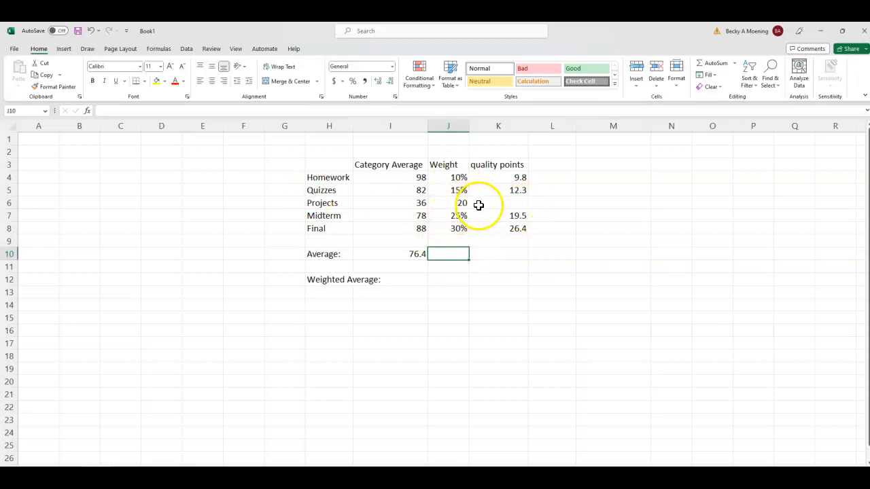
Format the Projects weight of 20 as a percentage to match the other category weights
left_click(449, 203)
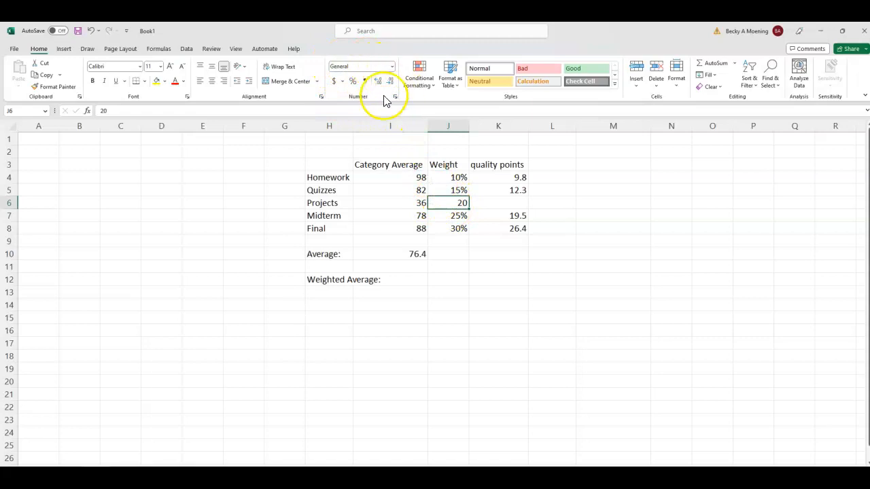
left_click(360, 65)
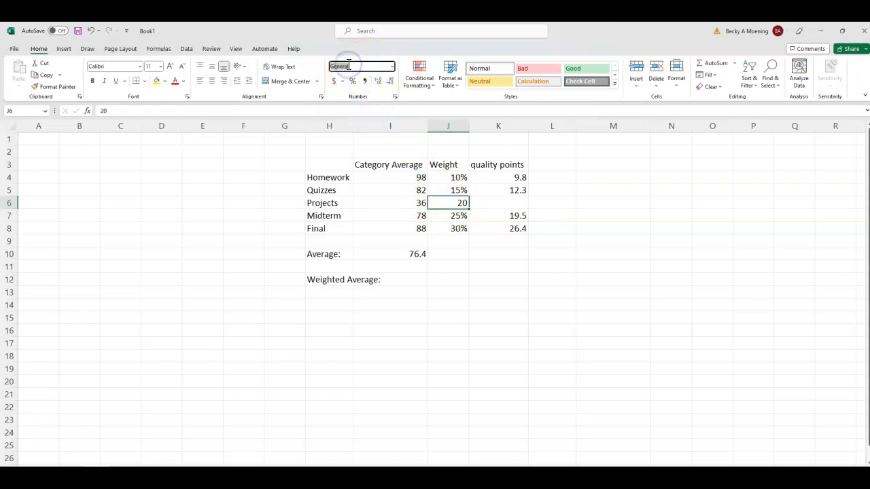
mouse_move(354, 81)
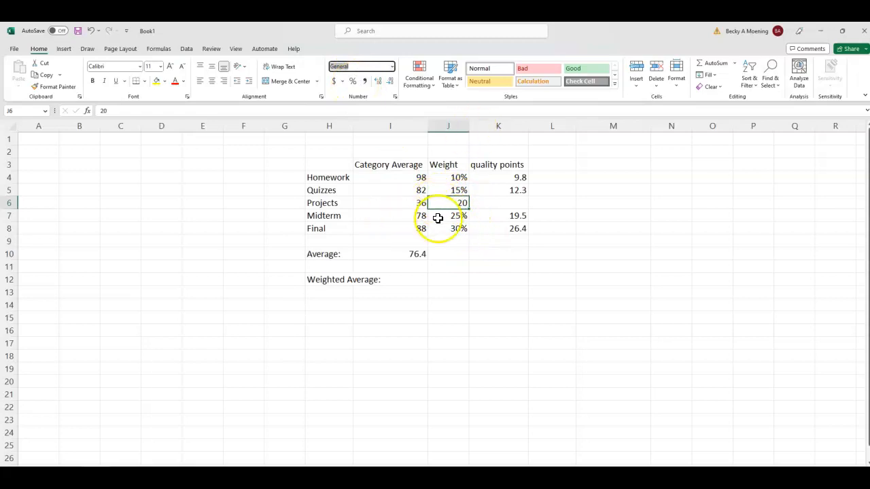
mouse_move(443, 198)
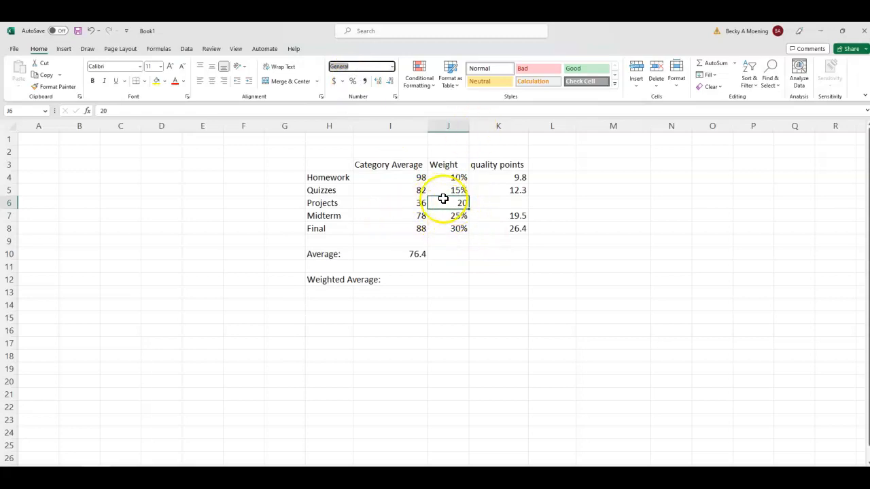
left_click(352, 82)
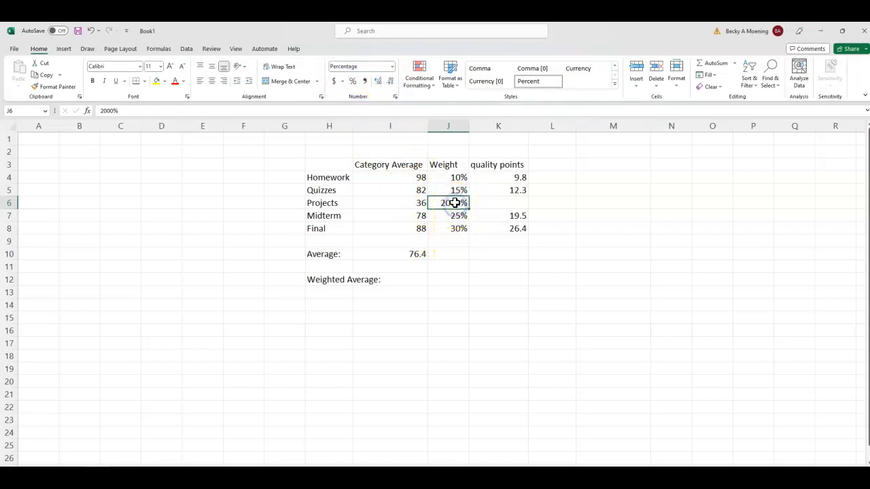
key("Delete")
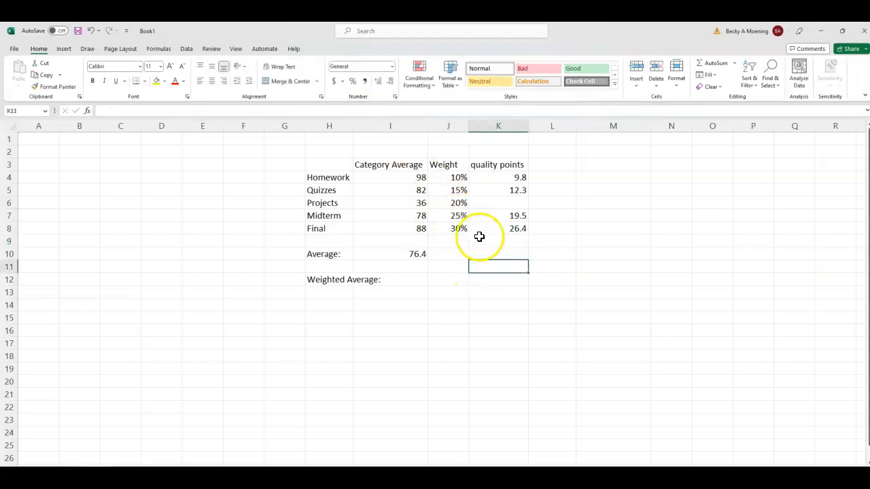
left_click(458, 203)
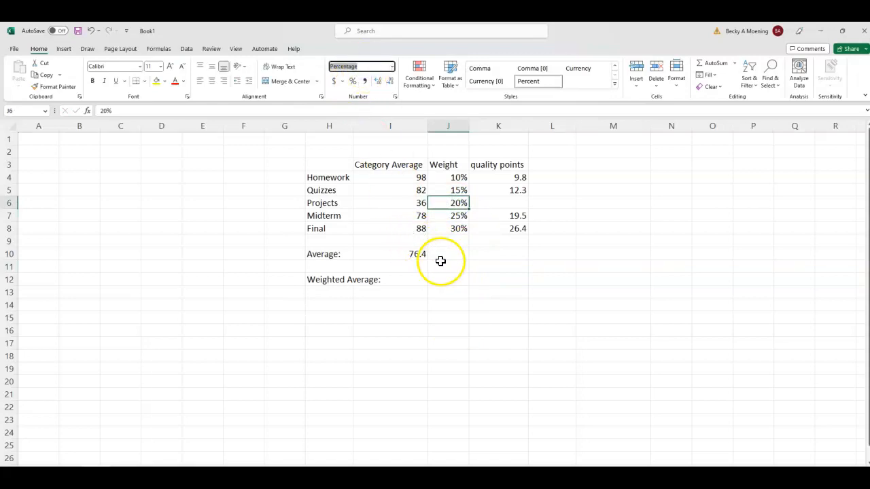
left_click(448, 343)
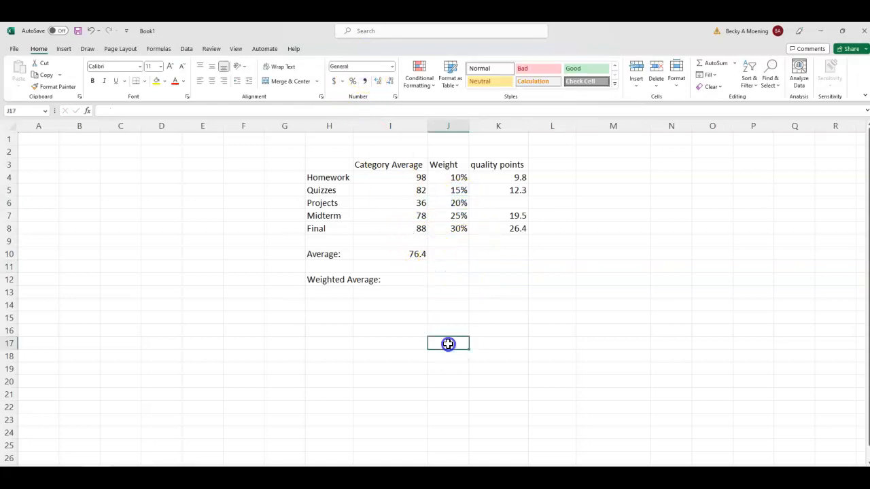
Copy the quality points formula into the Projects row, giving 7.2
left_click(498, 202)
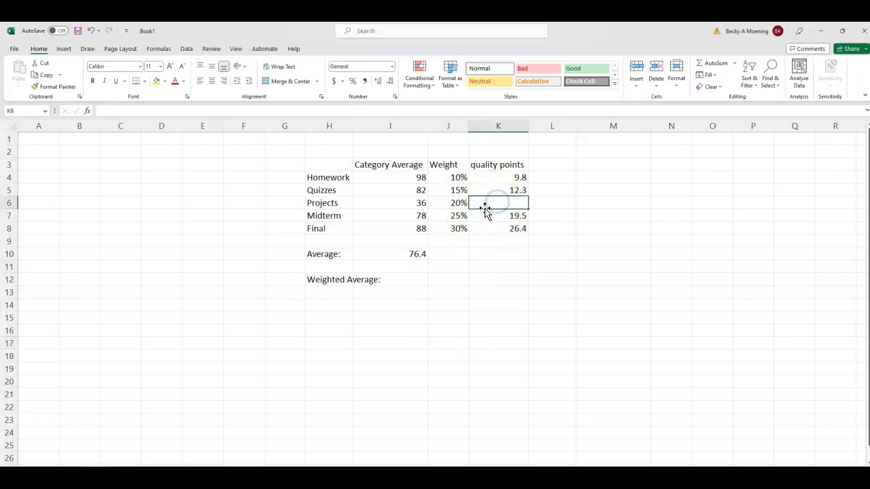
left_click(497, 191)
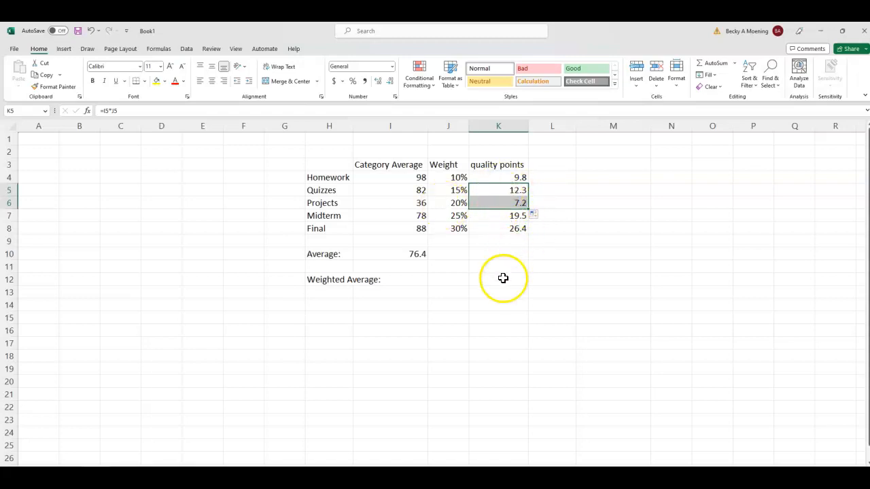
left_click(448, 242)
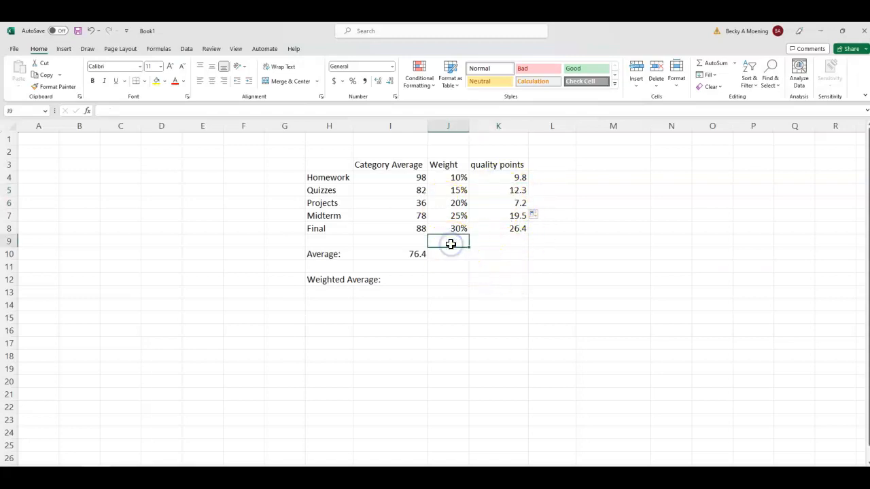
Enter =SUM of the five weights beneath the Final row, showing 100%
type("=sum(")
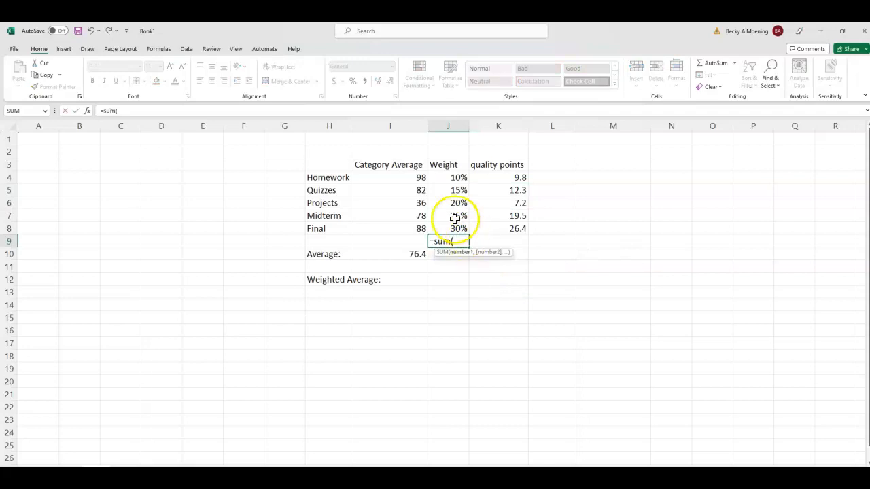
key("Return")
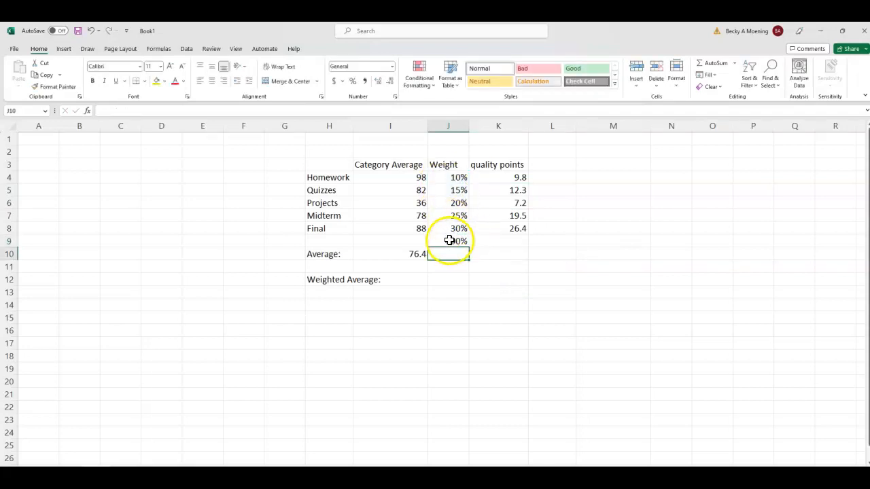
left_click(390, 280)
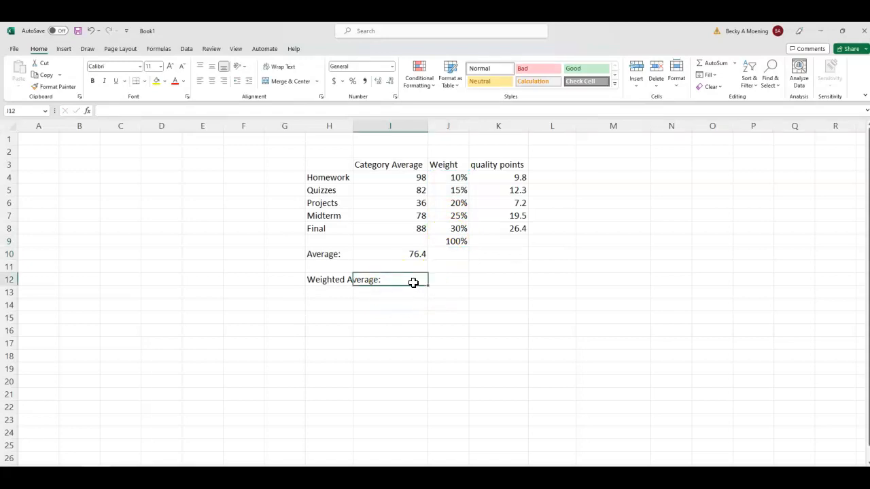
Enter =SUM of the quality points as the Weighted Average, giving 75.2
type("=")
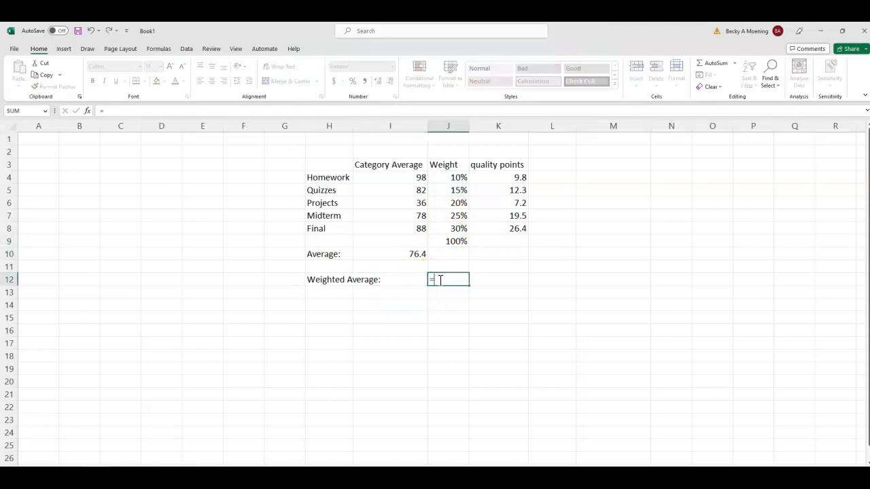
type("sum(")
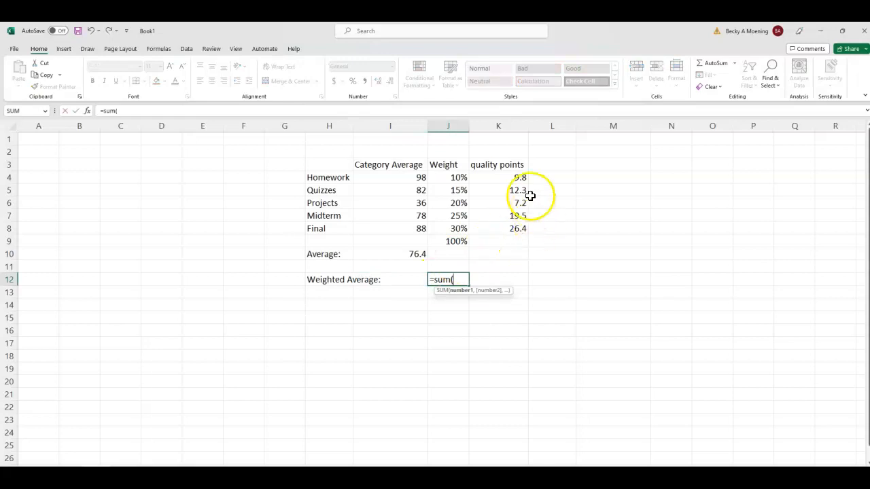
key("Return")
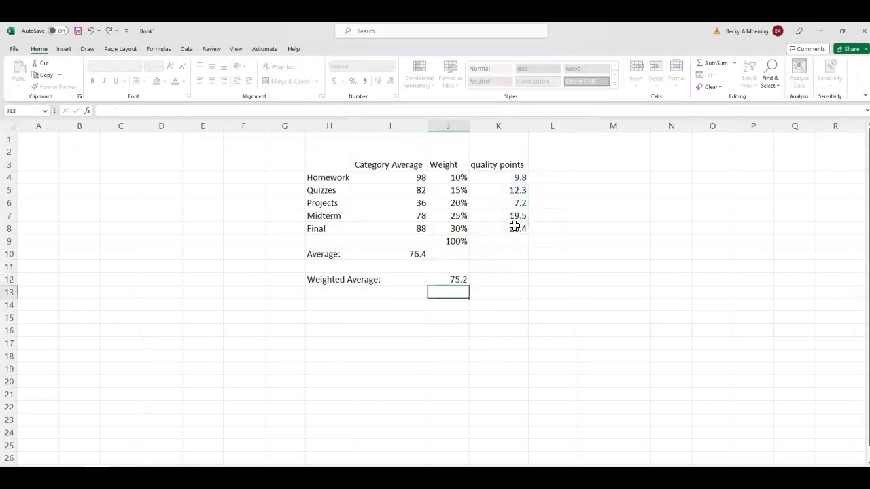
left_click(456, 280)
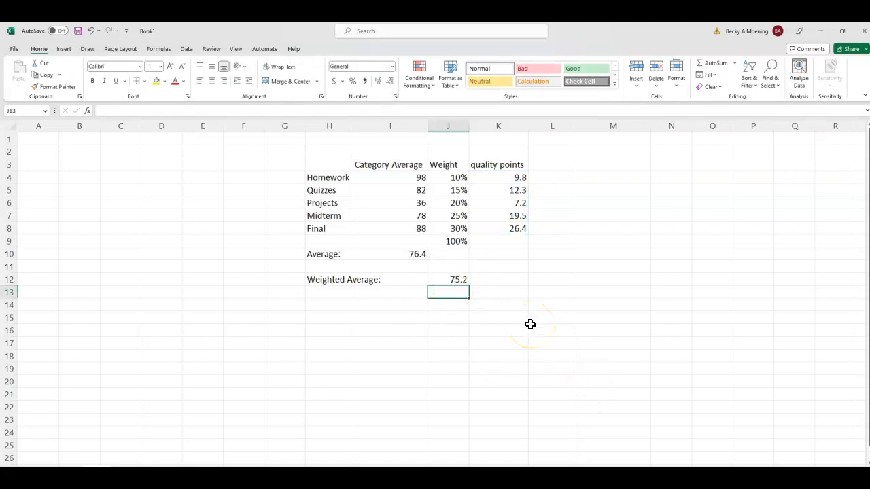
mouse_move(377, 272)
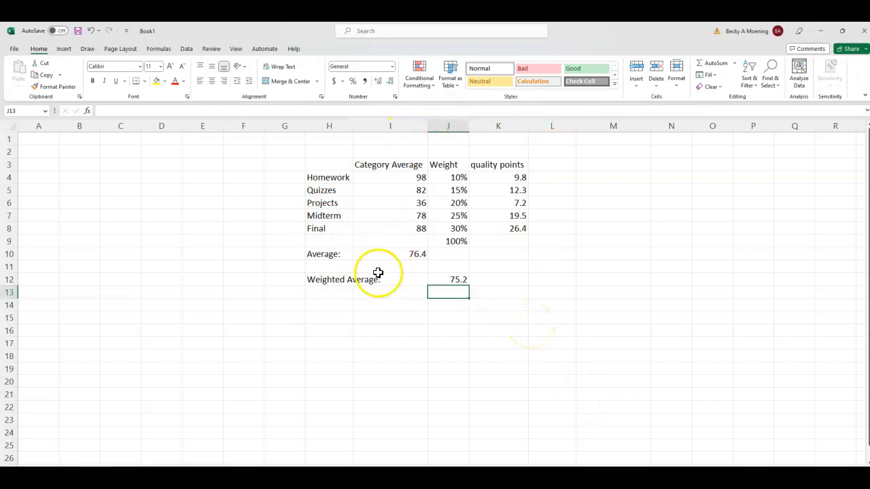
left_click(389, 176)
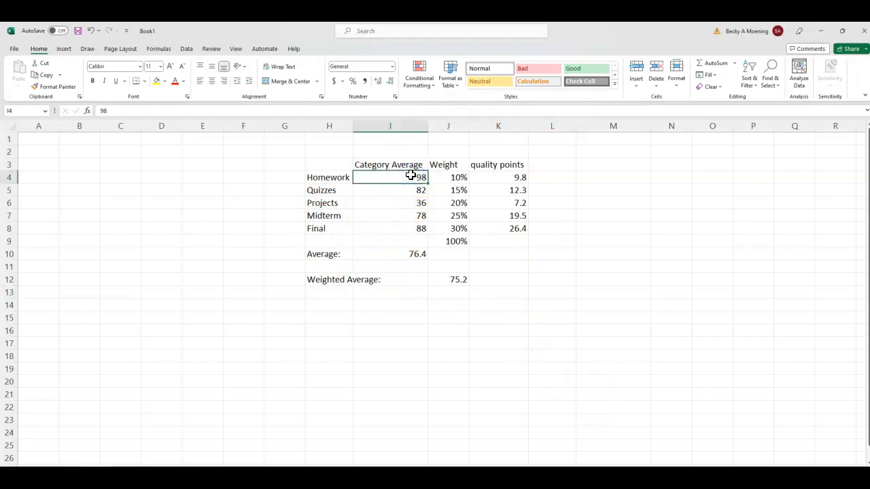
mouse_move(311, 141)
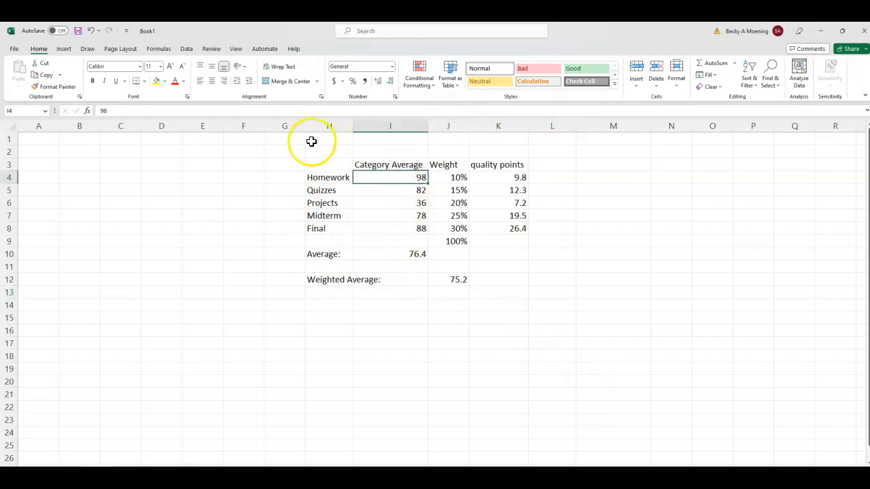
left_click(458, 176)
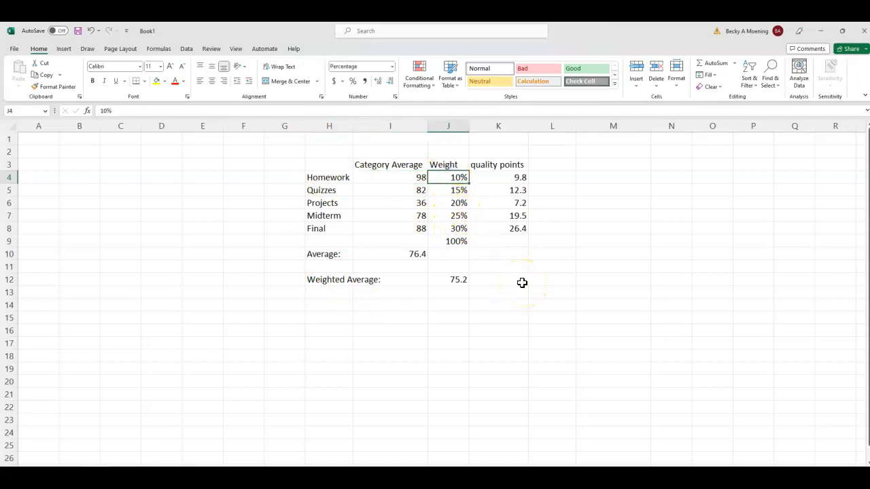
left_click(389, 202)
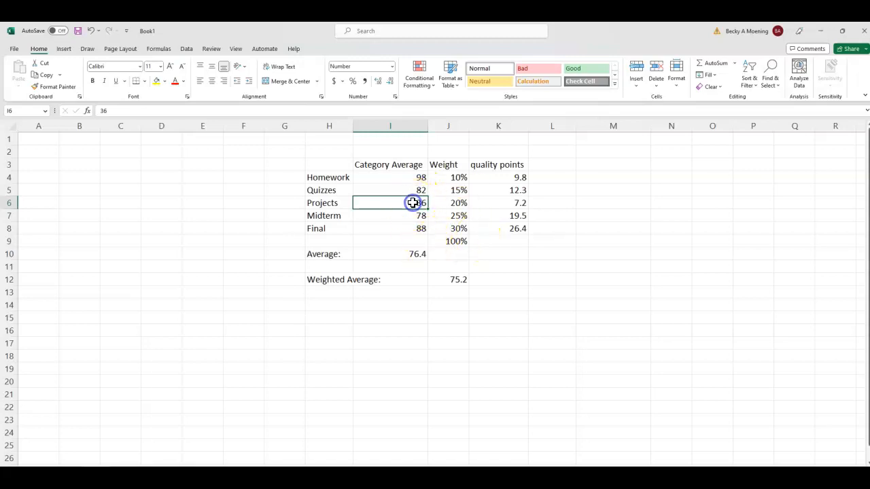
Enter 75 as the Projects category average and watch the averages recalculate
type("75")
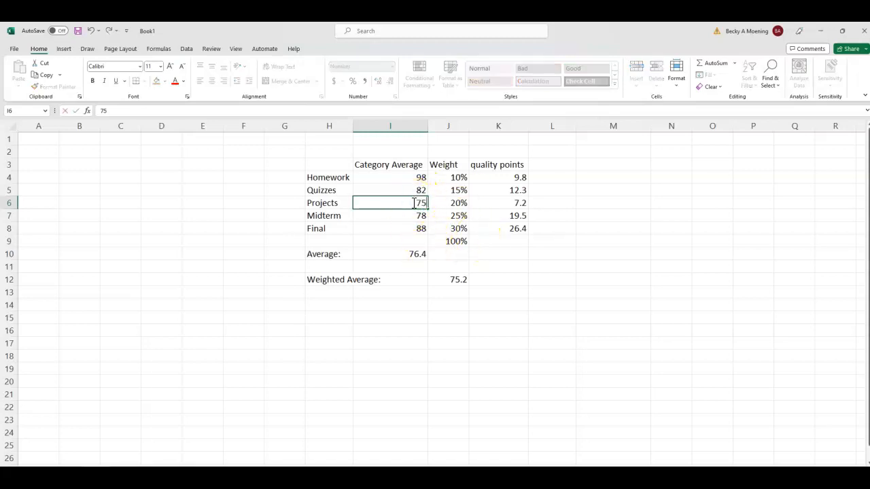
key("Return")
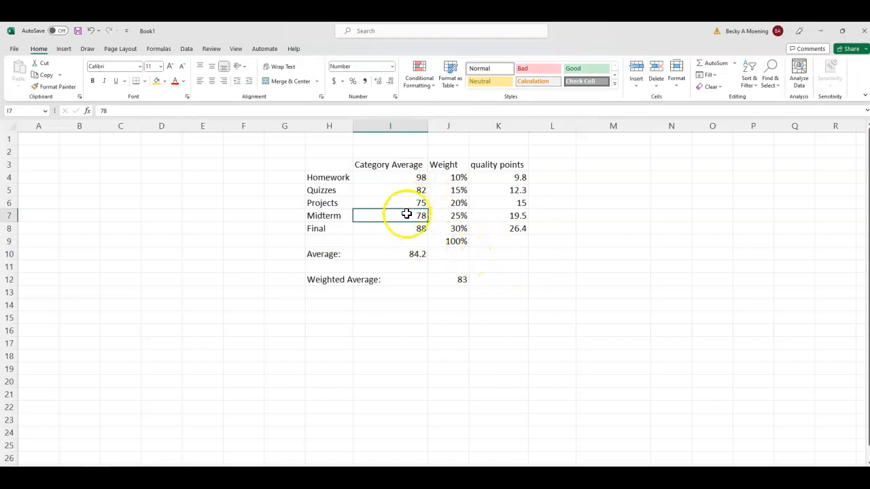
mouse_move(398, 359)
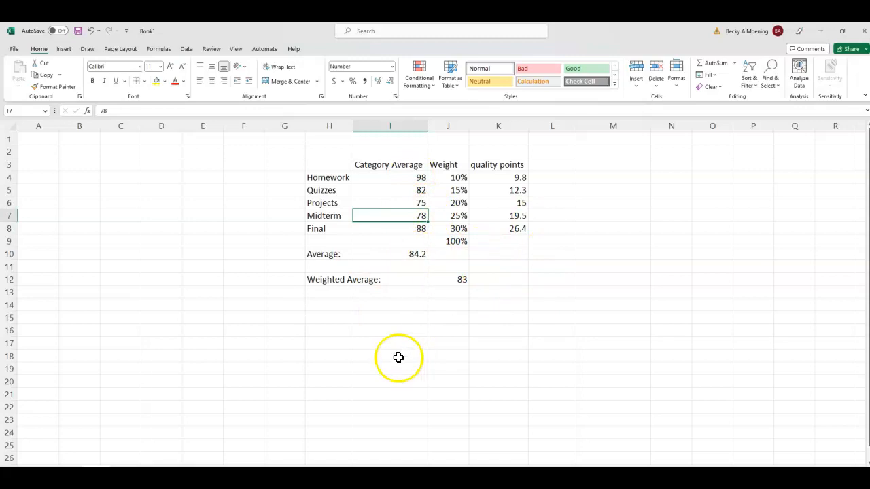
left_click(388, 202)
type("36")
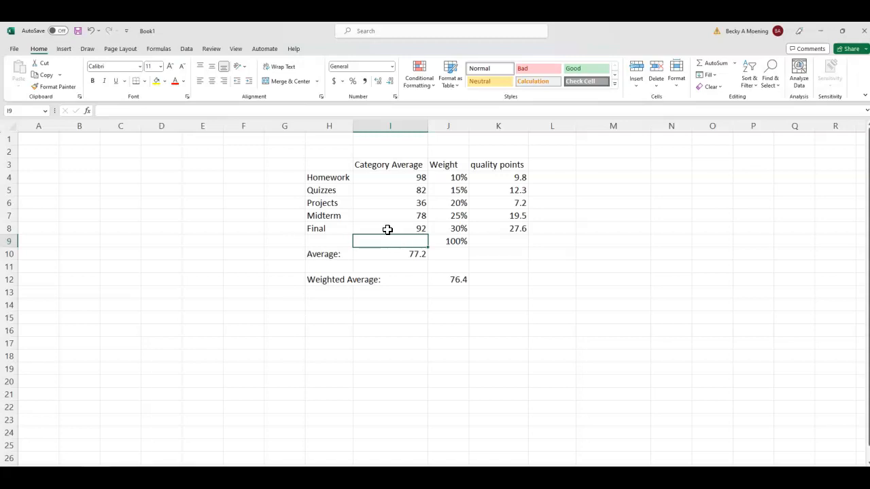
mouse_move(224, 439)
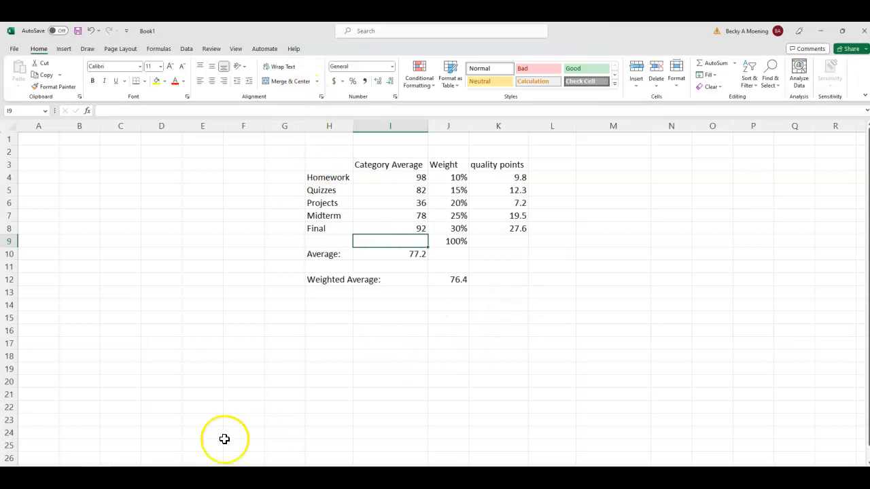